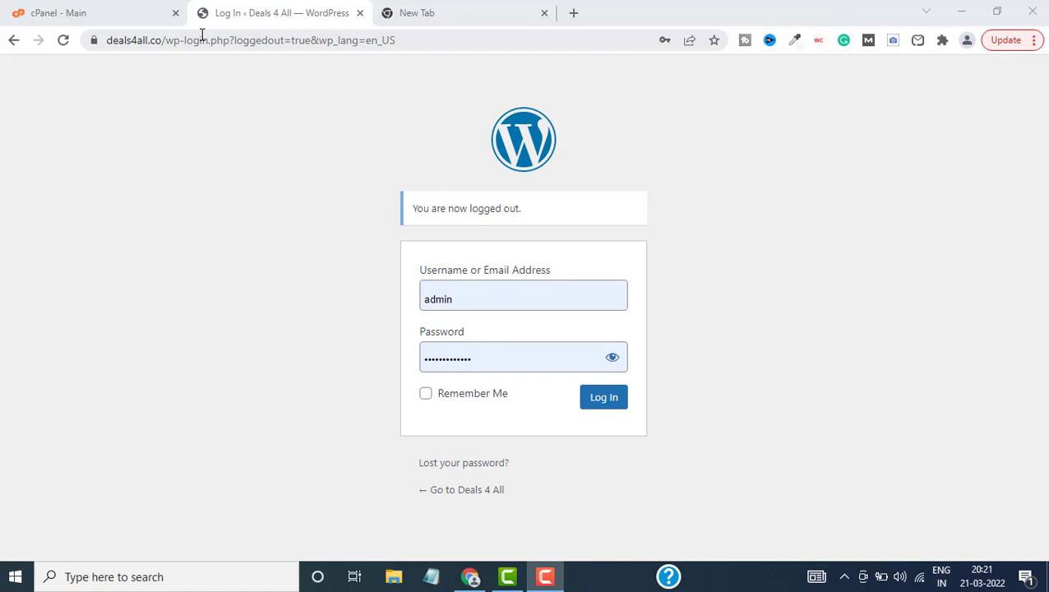
# - Log in to the Deals 4 All admin at deals4all.co/wp-admin with the saved credentials
pyautogui.click(250, 40)
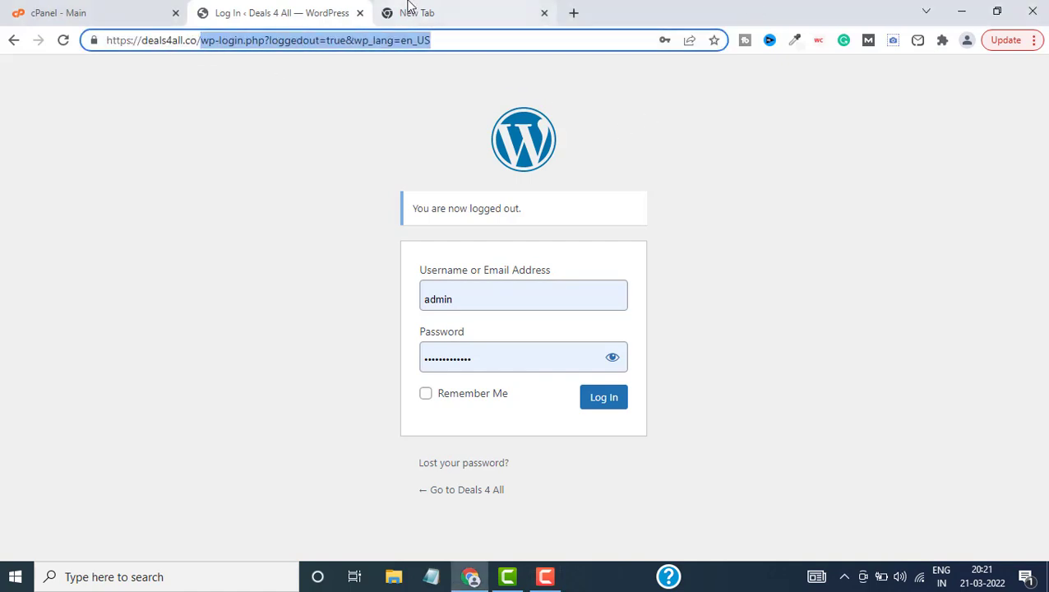
pyautogui.moveTo(457, 6)
pyautogui.write('deal')
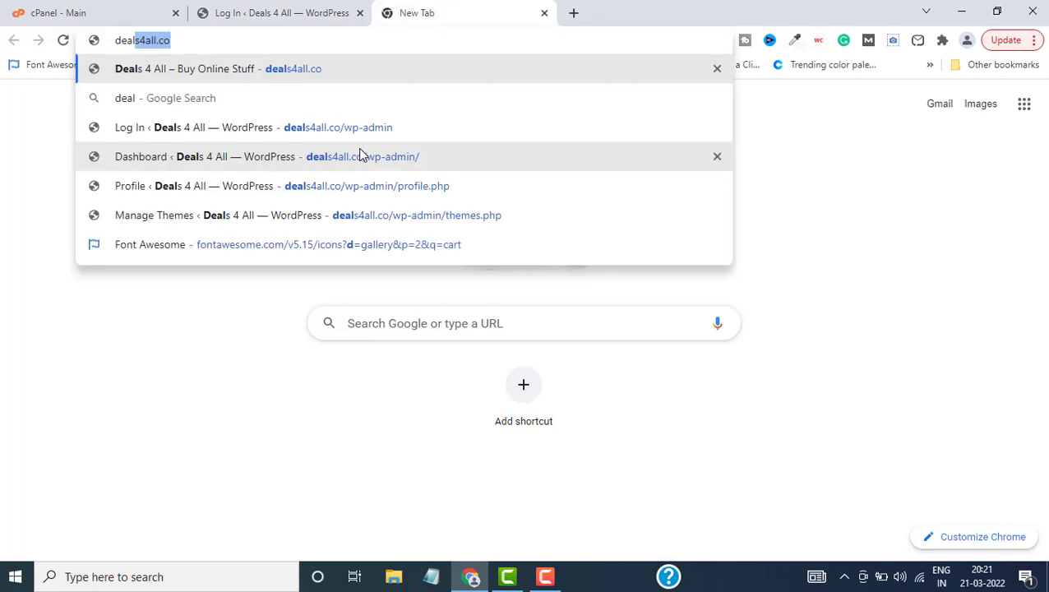
pyautogui.write('/')
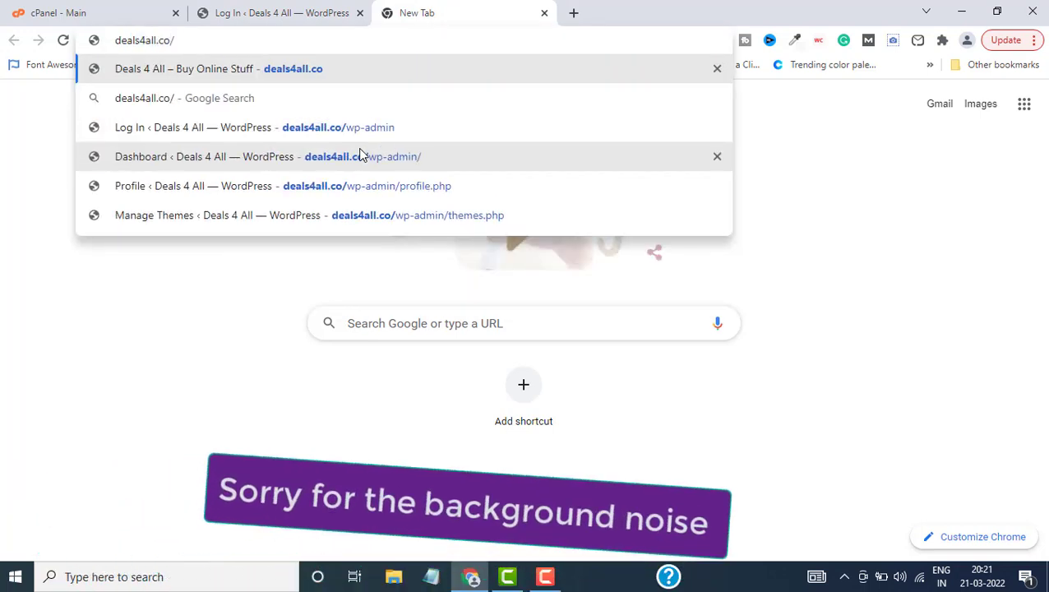
pyautogui.write('wp-admin%2F&reauth=1')
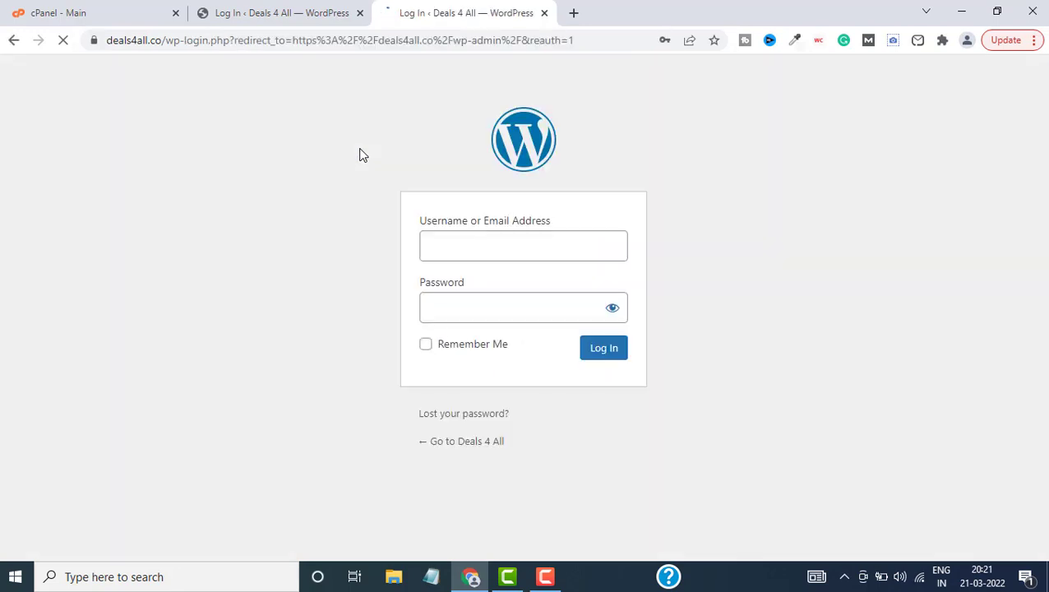
pyautogui.write('admin')
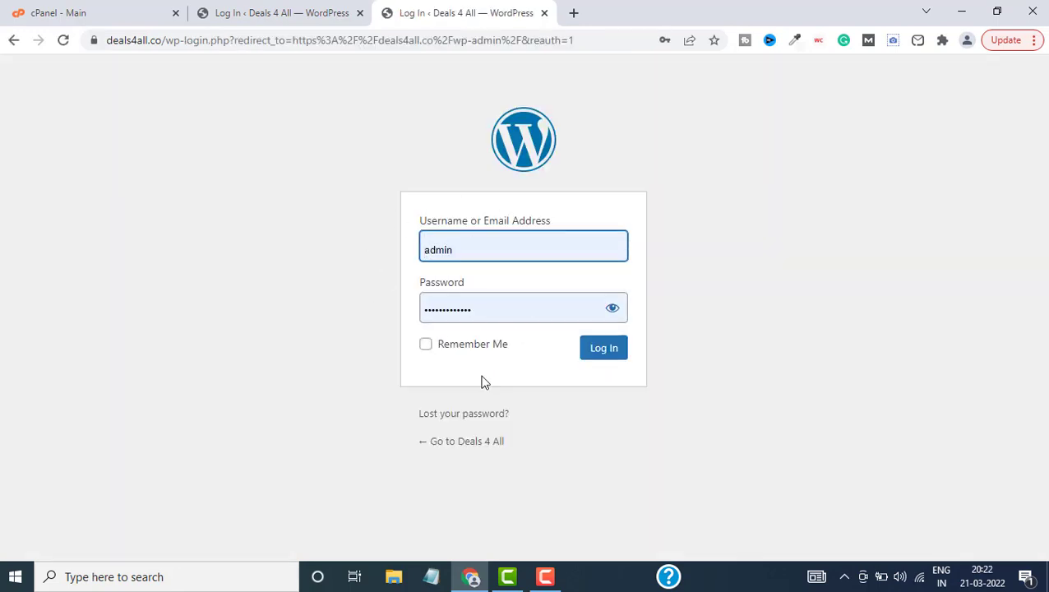
pyautogui.click(604, 347)
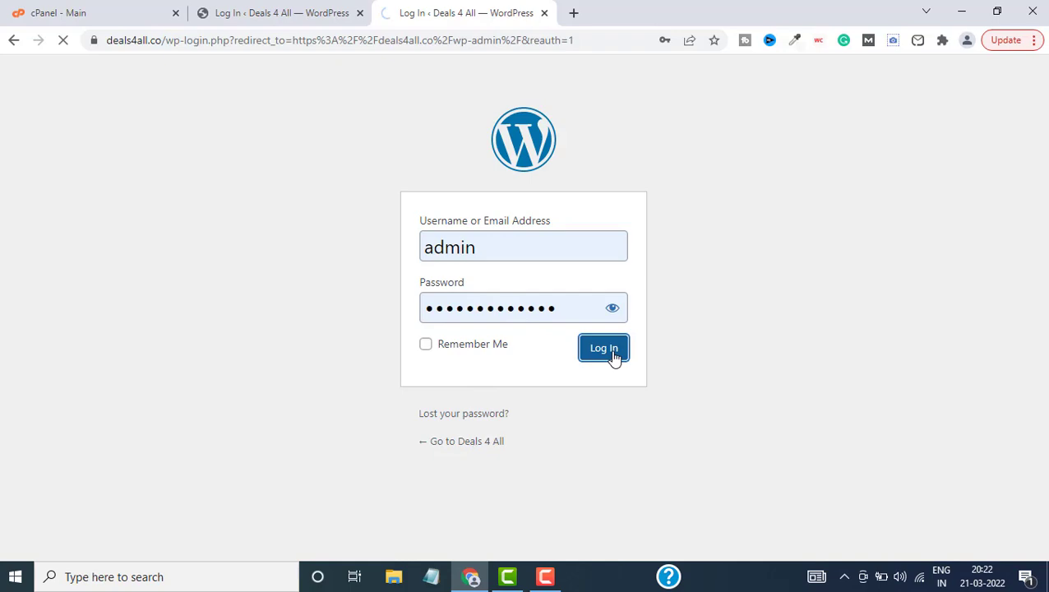
pyautogui.click(603, 349)
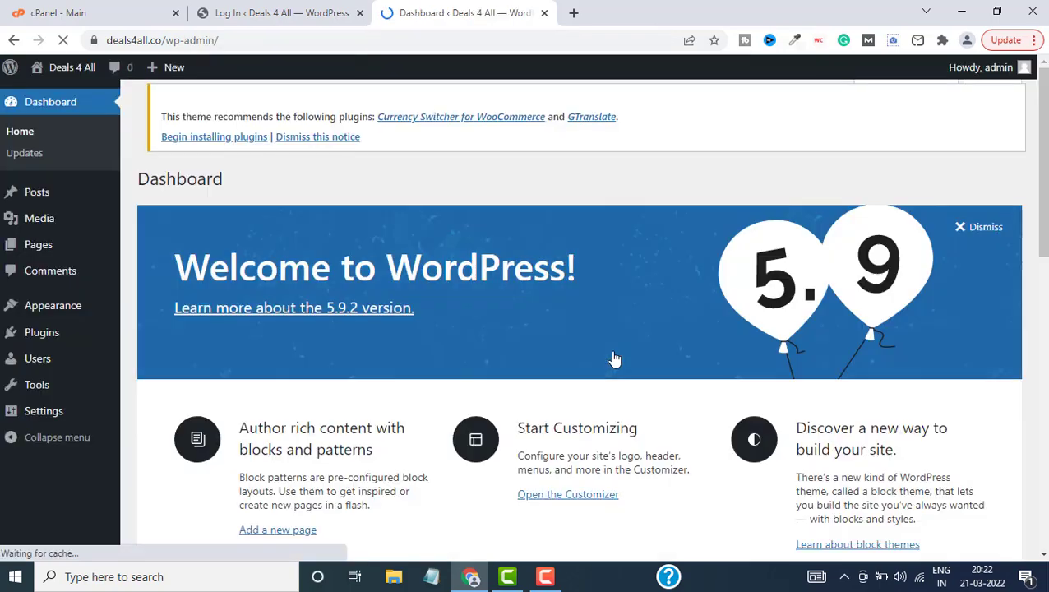
pyautogui.scroll(-3)
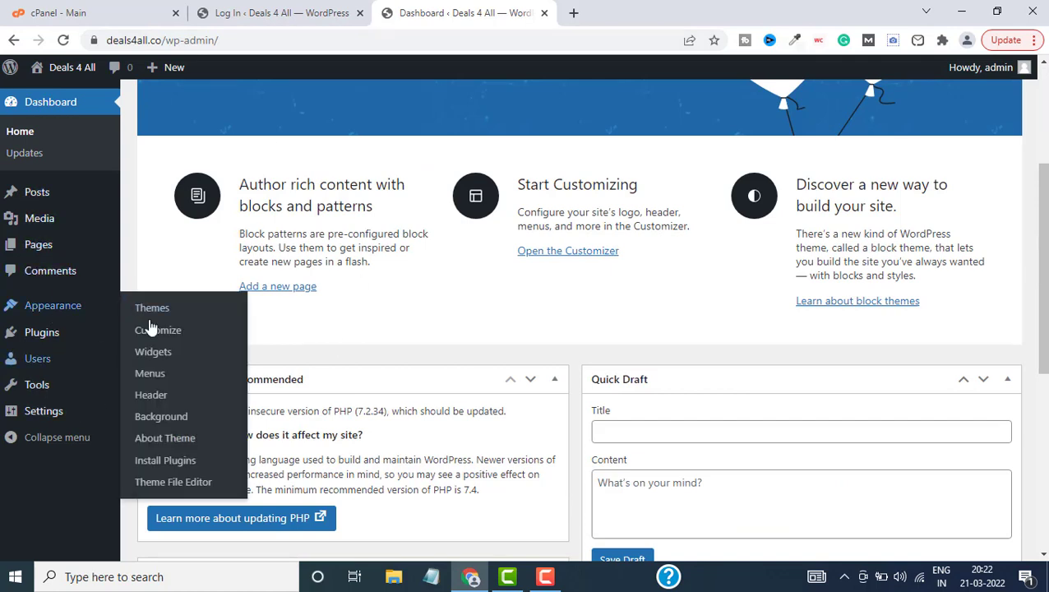
pyautogui.moveTo(52, 304)
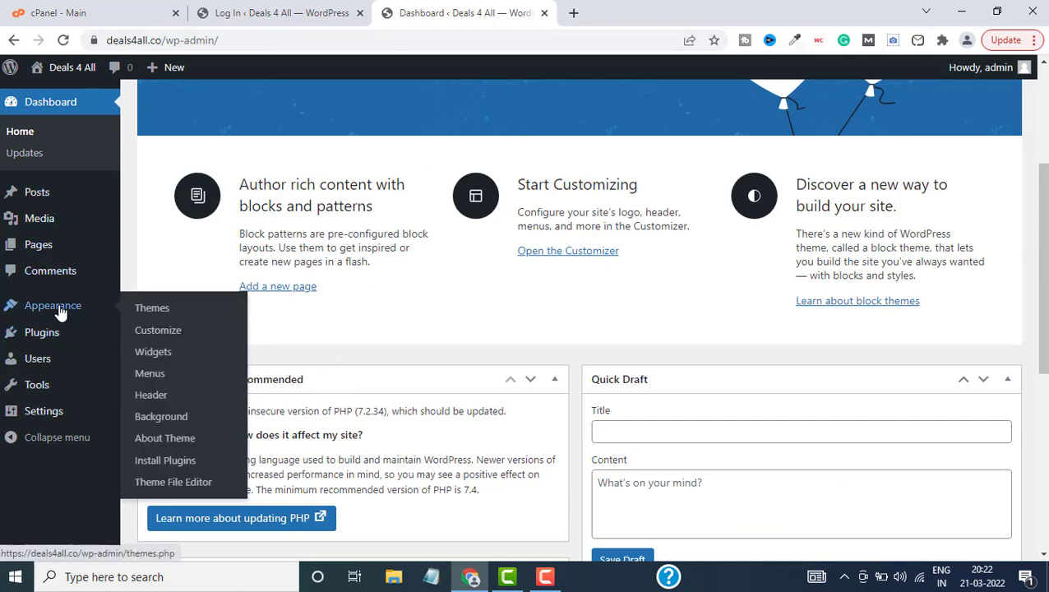
pyautogui.moveTo(575, 20)
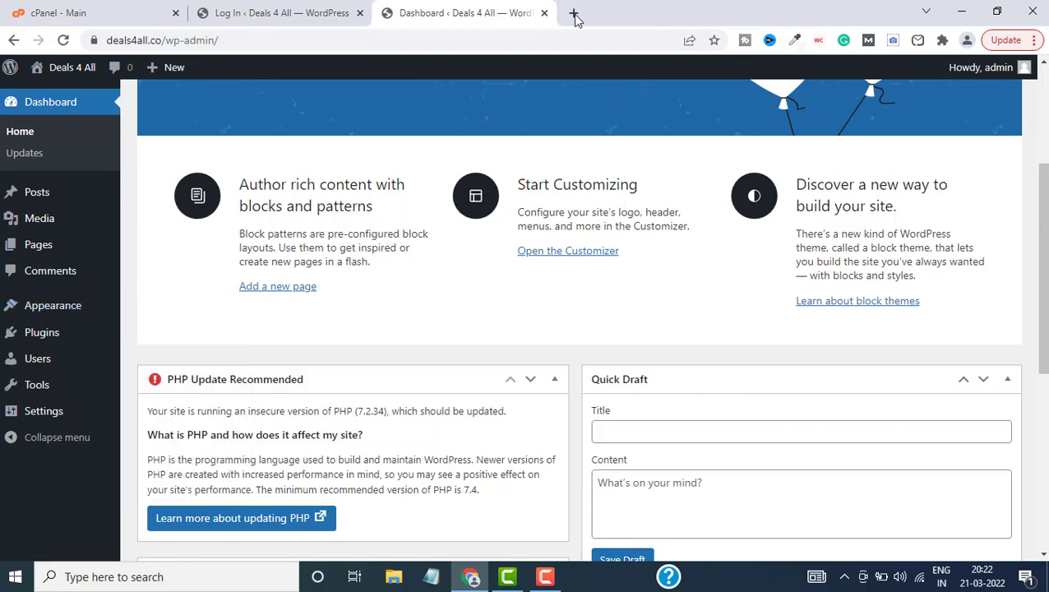
# - Open a new browser tab to view the live deals4all.co site
pyautogui.click(574, 15)
pyautogui.write('deals4all.co')
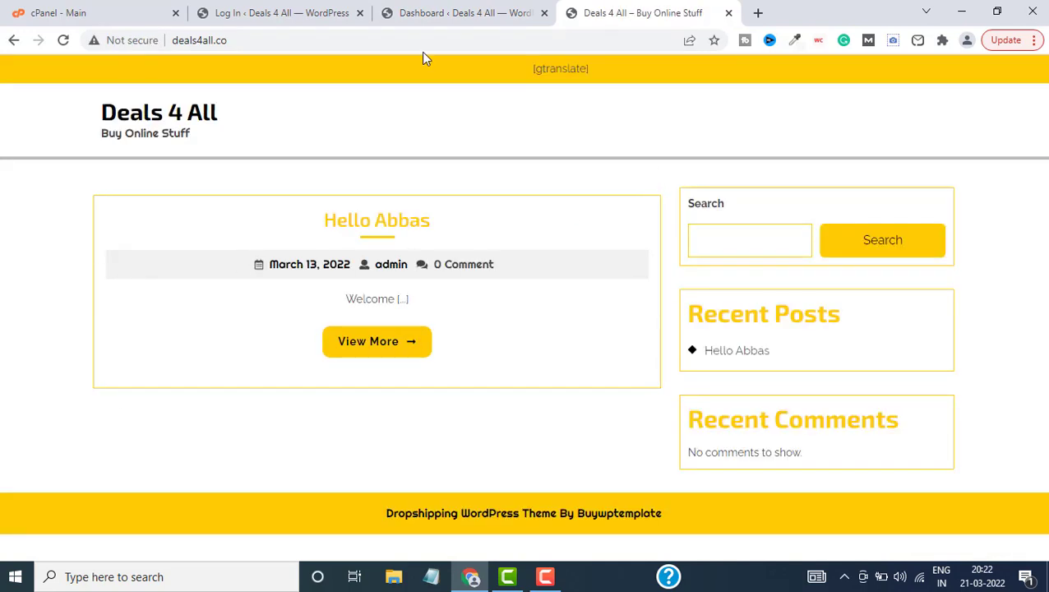
pyautogui.moveTo(354, 163)
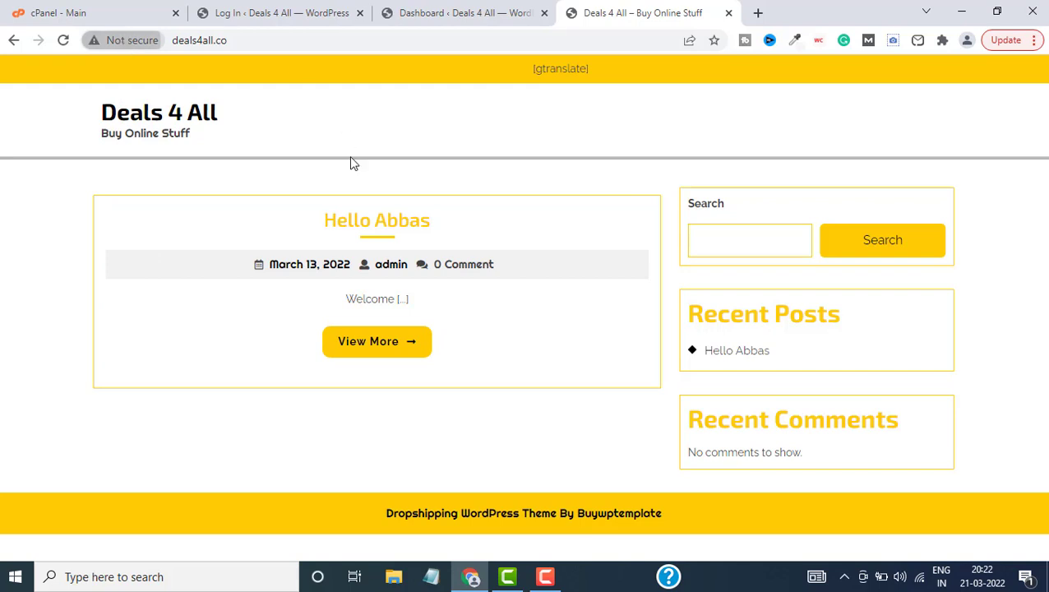
pyautogui.moveTo(633, 151)
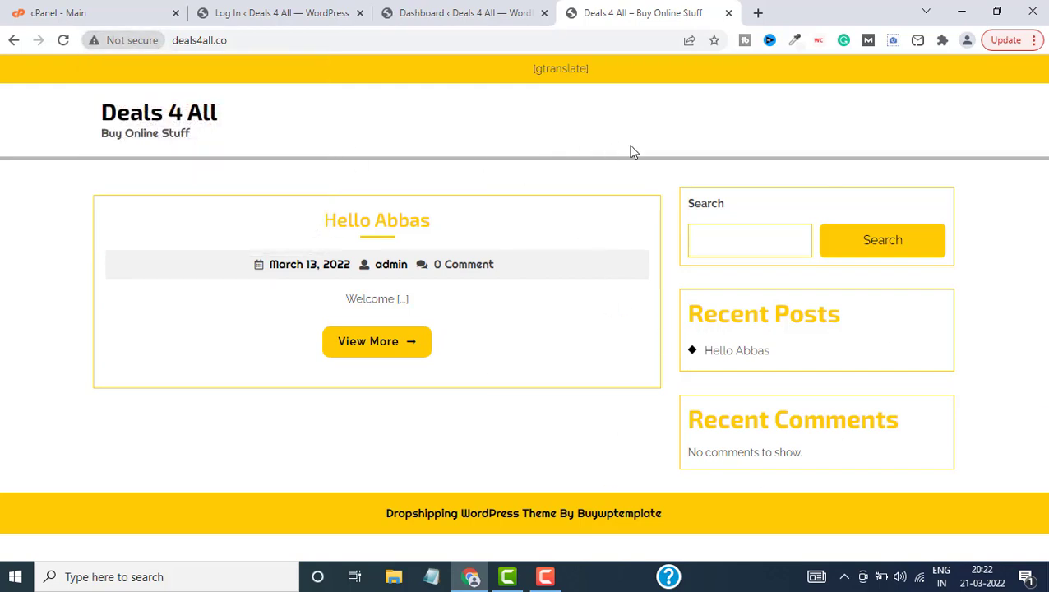
pyautogui.moveTo(713, 24)
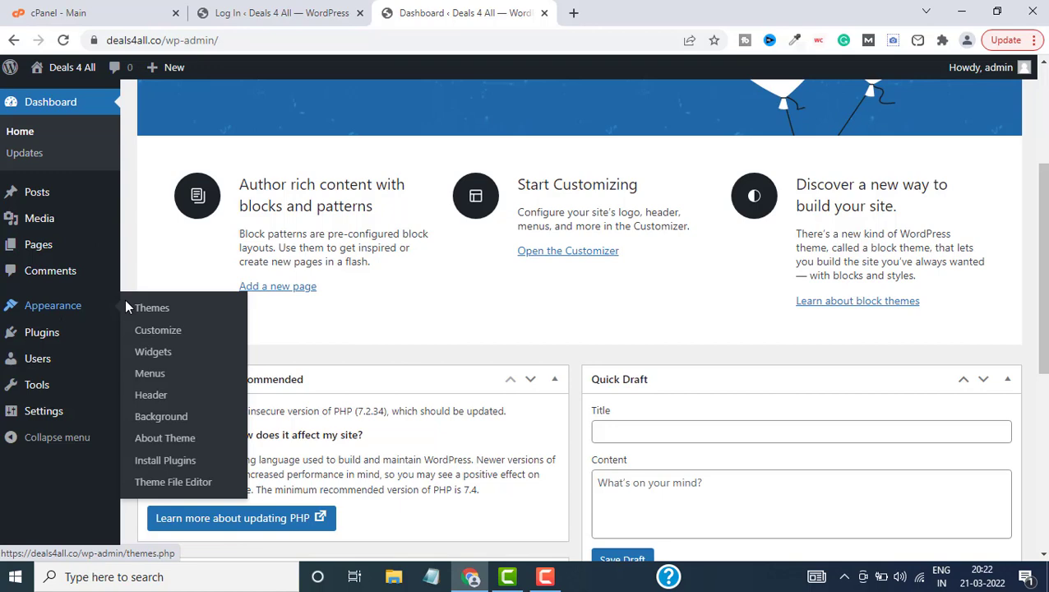
pyautogui.moveTo(152, 308)
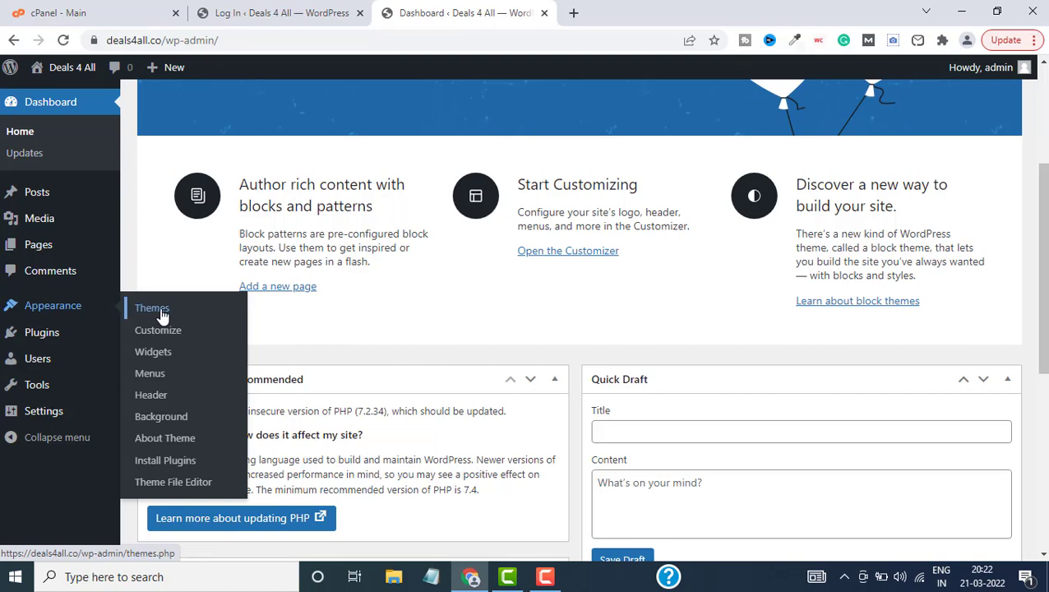
# - Go to Appearance > Themes and review the four installed themes, Dropshipping Store active
pyautogui.click(151, 308)
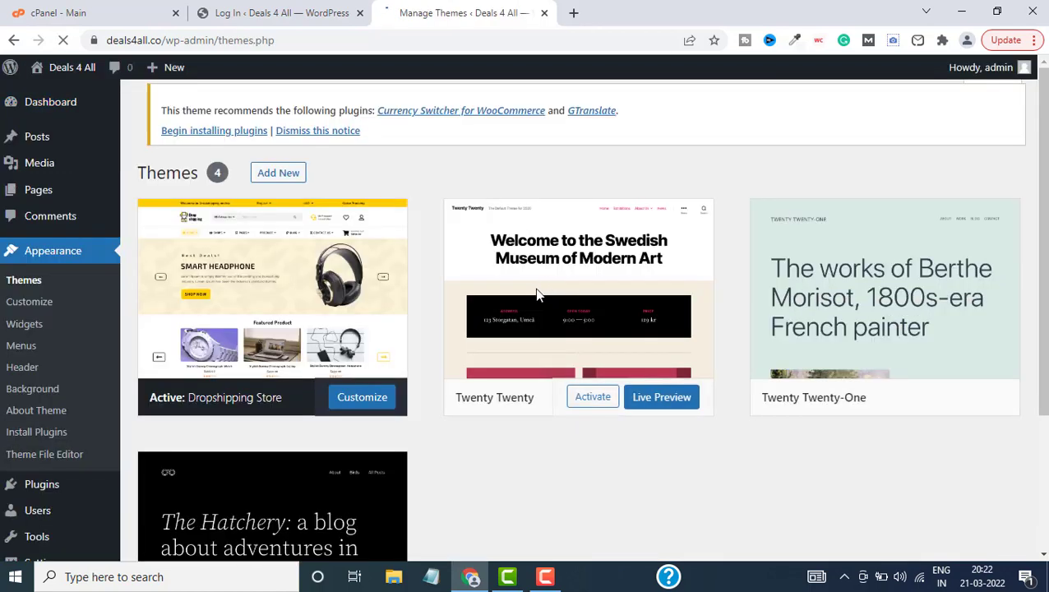
pyautogui.scroll(-3)
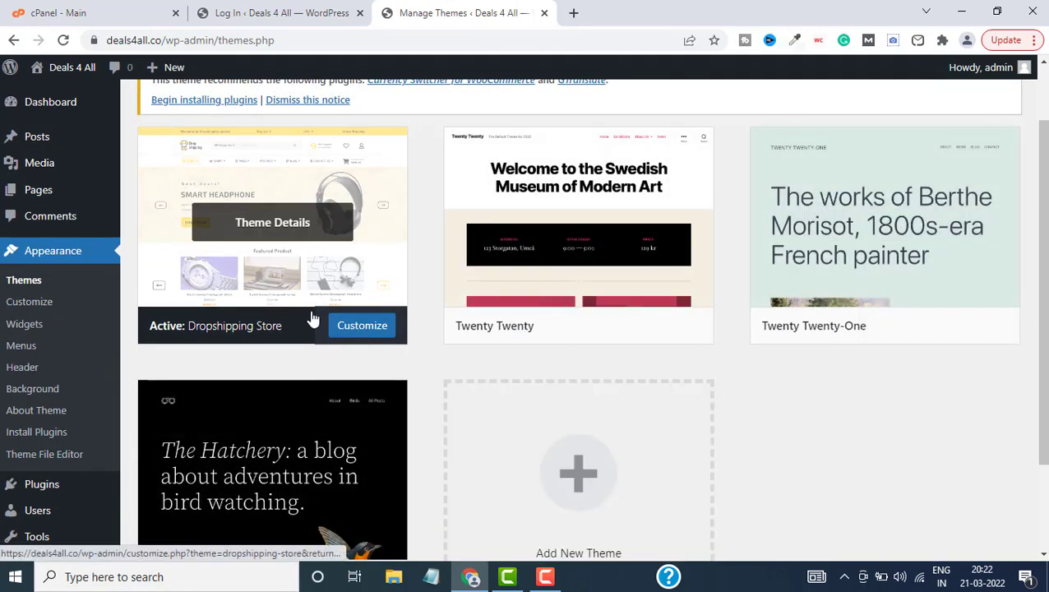
pyautogui.moveTo(311, 369)
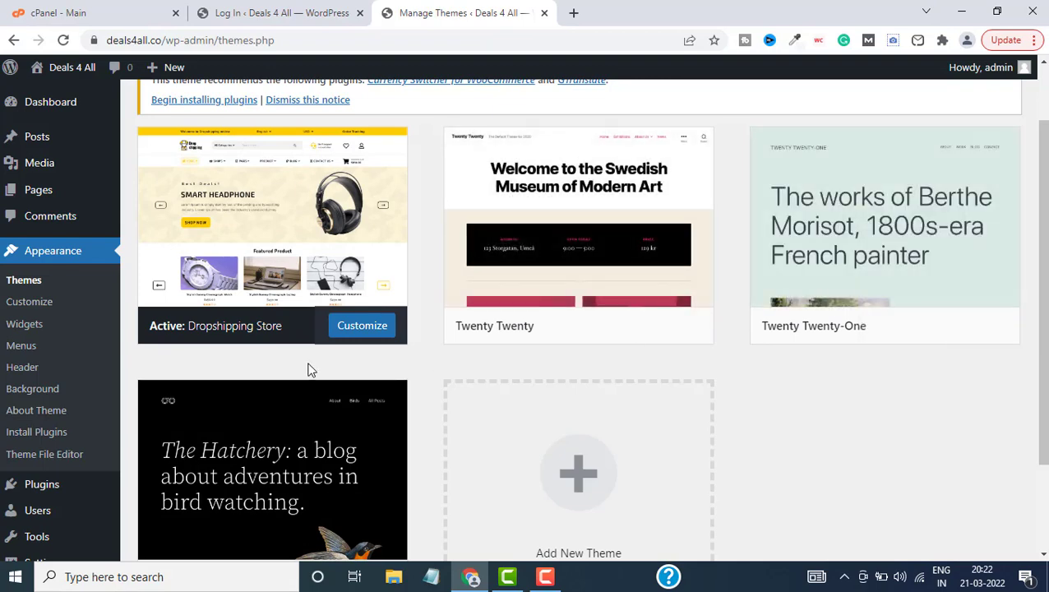
pyautogui.scroll(3)
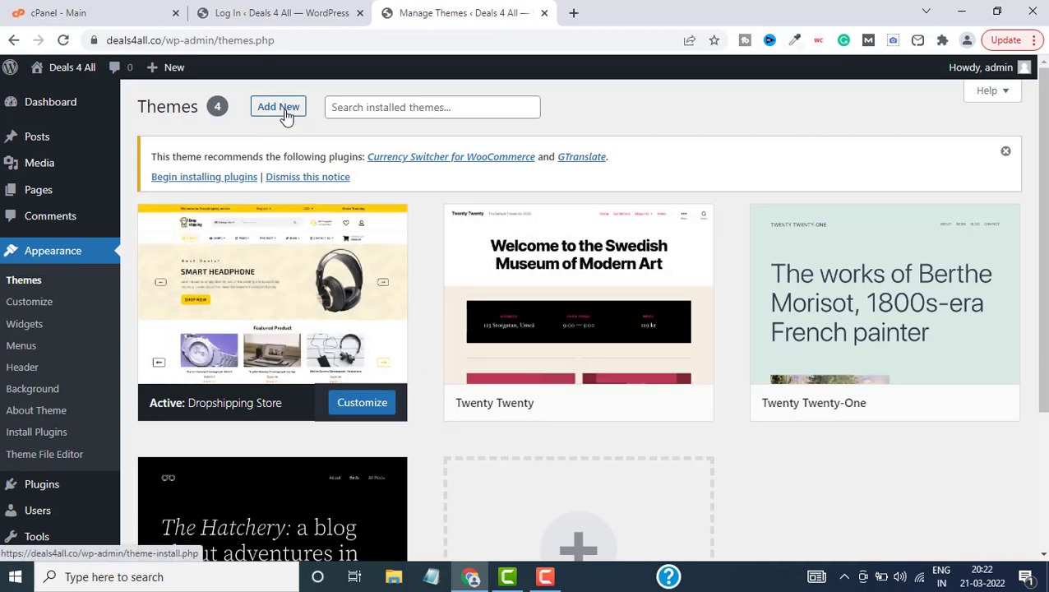
# - Open Add Themes and scroll the Popular list down to GeneratePress
pyautogui.click(278, 107)
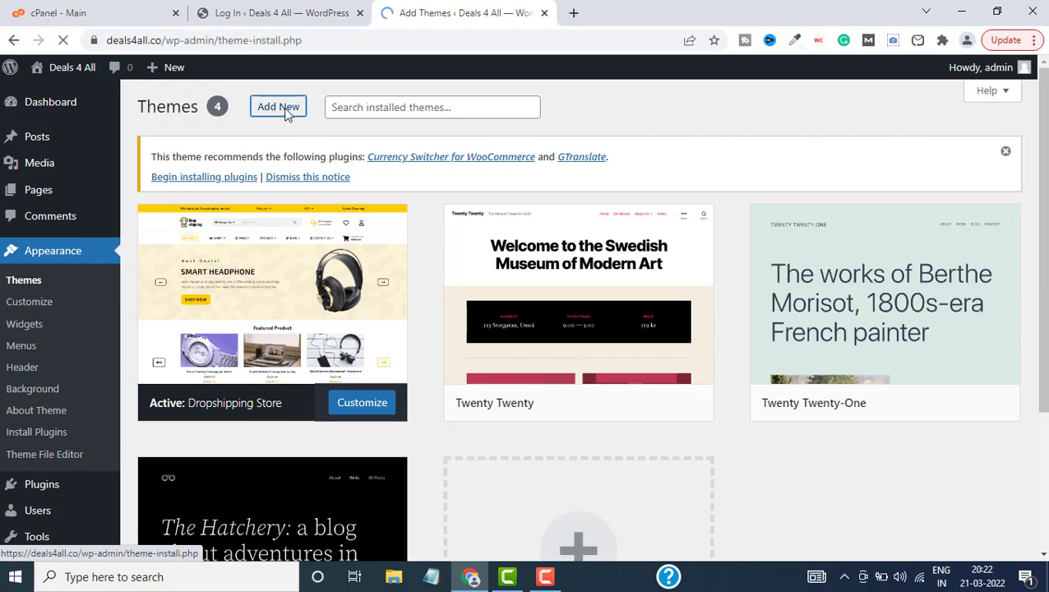
pyautogui.click(278, 105)
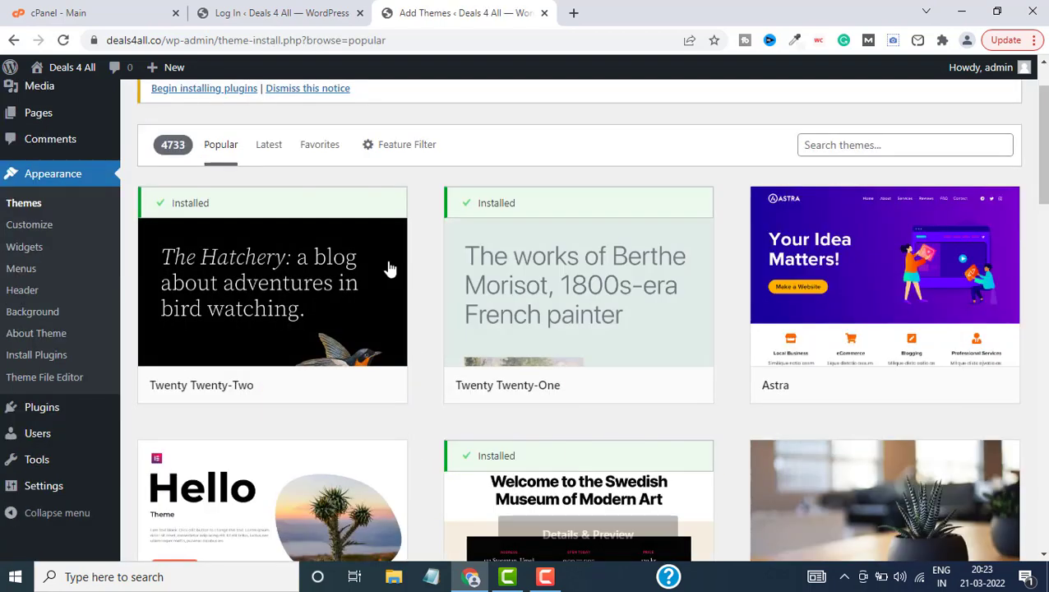
pyautogui.scroll(-3)
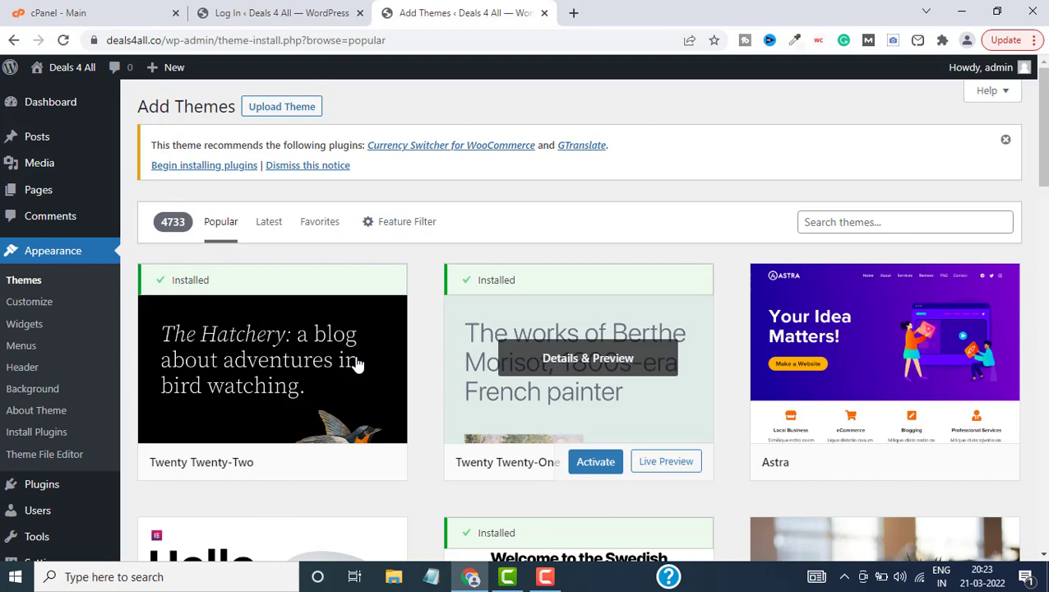
pyautogui.moveTo(620, 150)
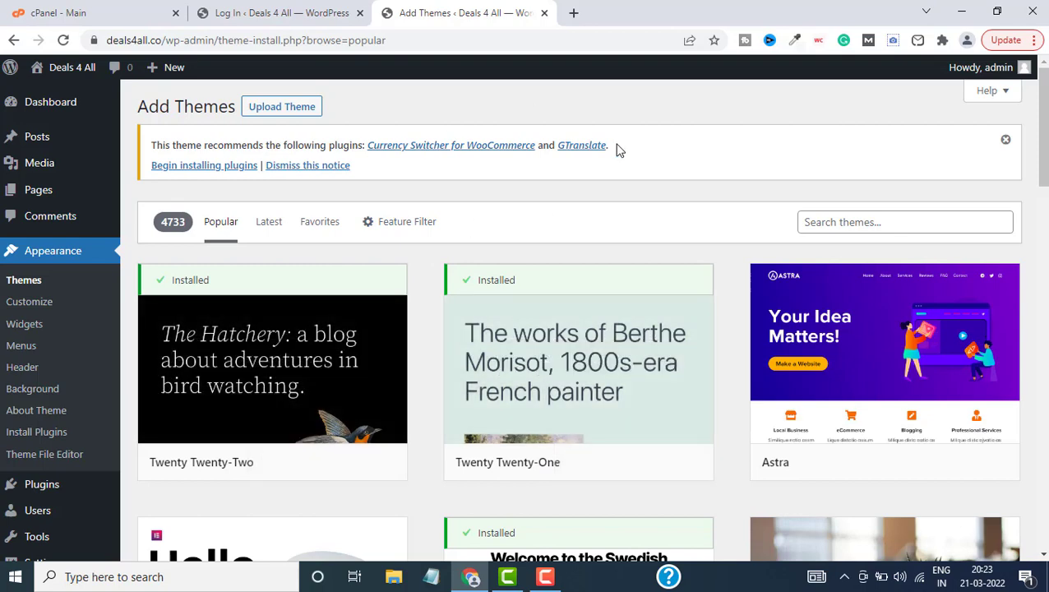
pyautogui.moveTo(428, 146)
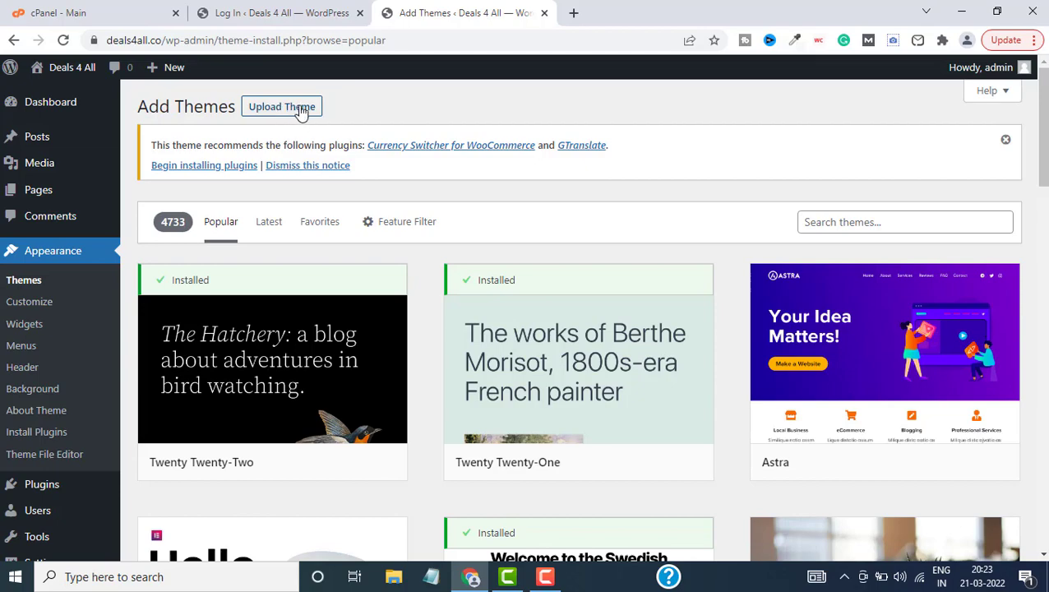
pyautogui.scroll(-3)
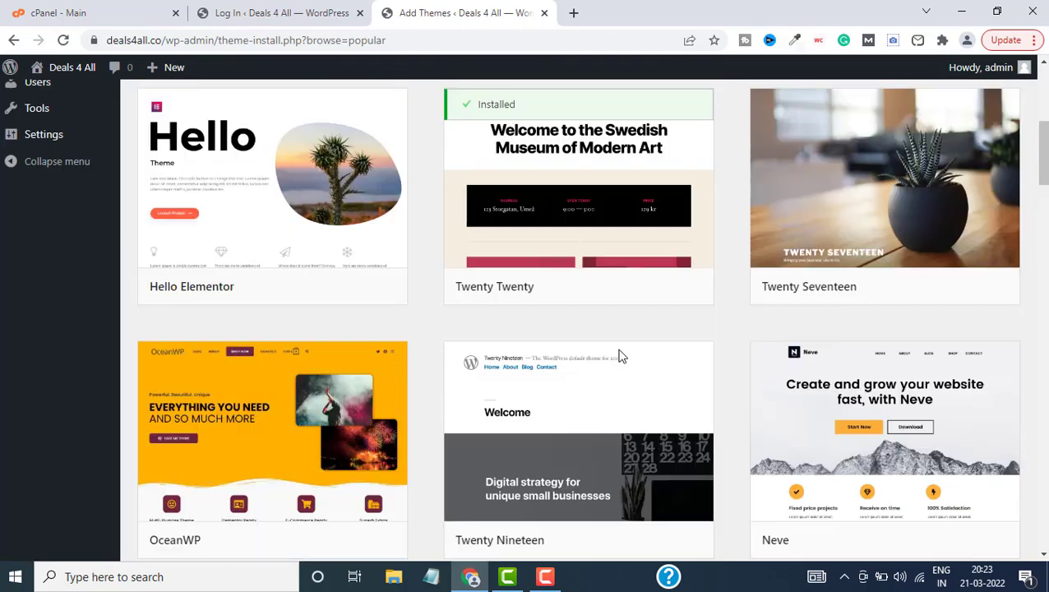
pyautogui.scroll(-3)
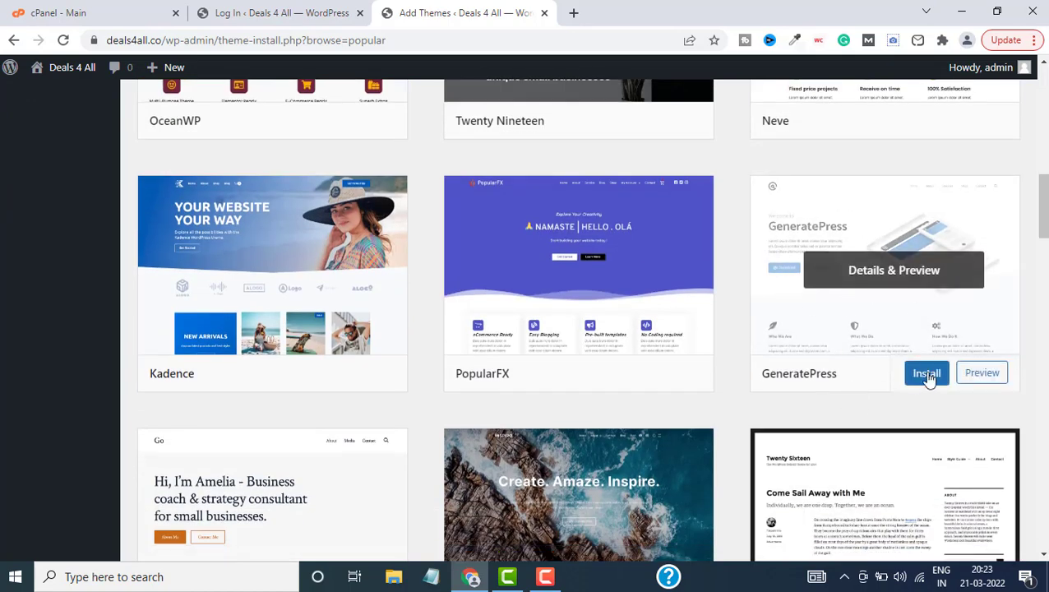
pyautogui.moveTo(880, 278)
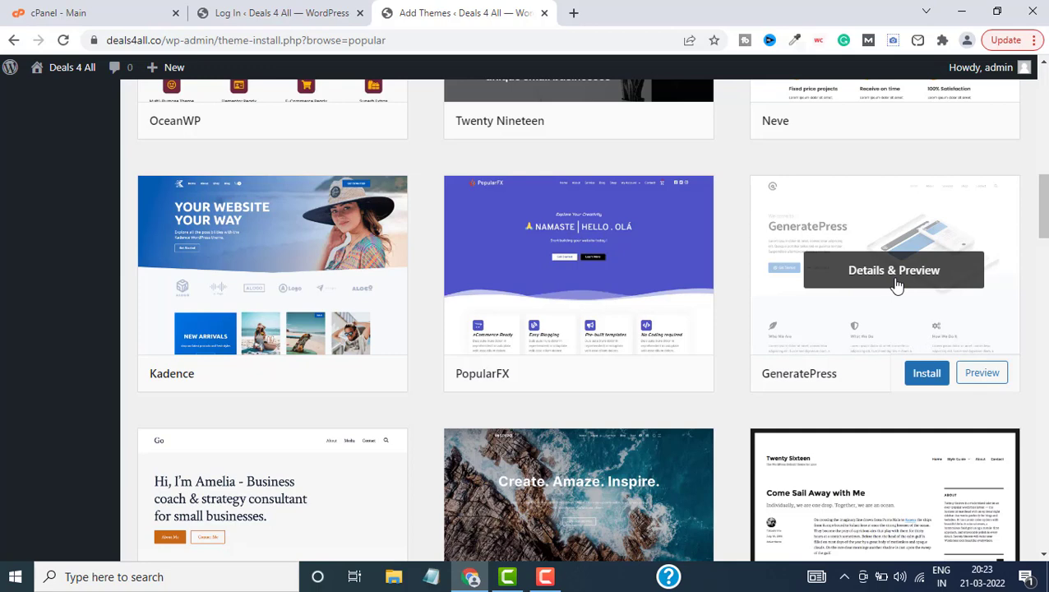
# - Preview GeneratePress and install it on the site
pyautogui.click(894, 270)
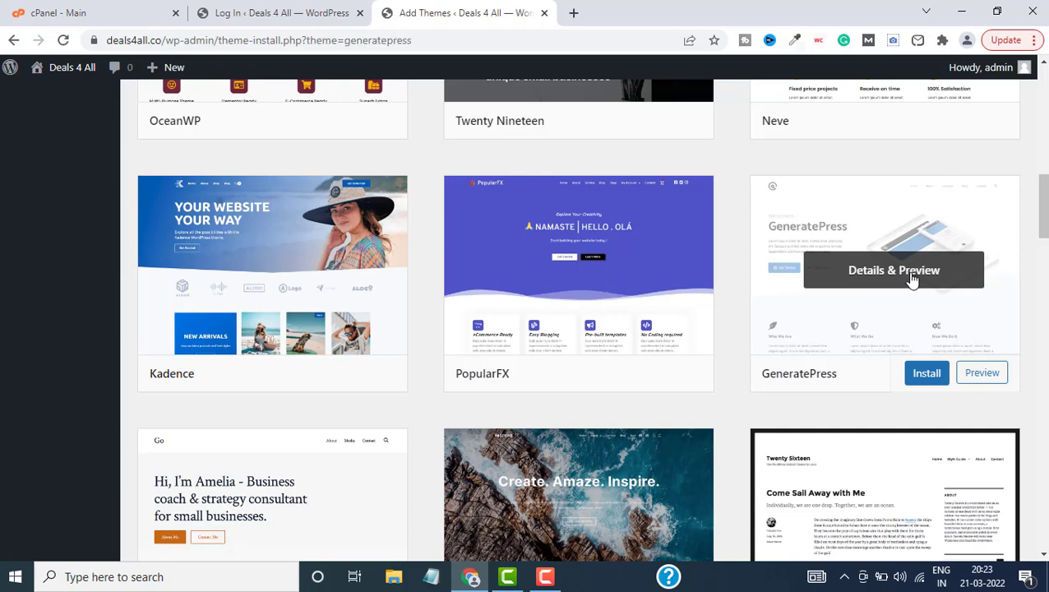
pyautogui.click(894, 270)
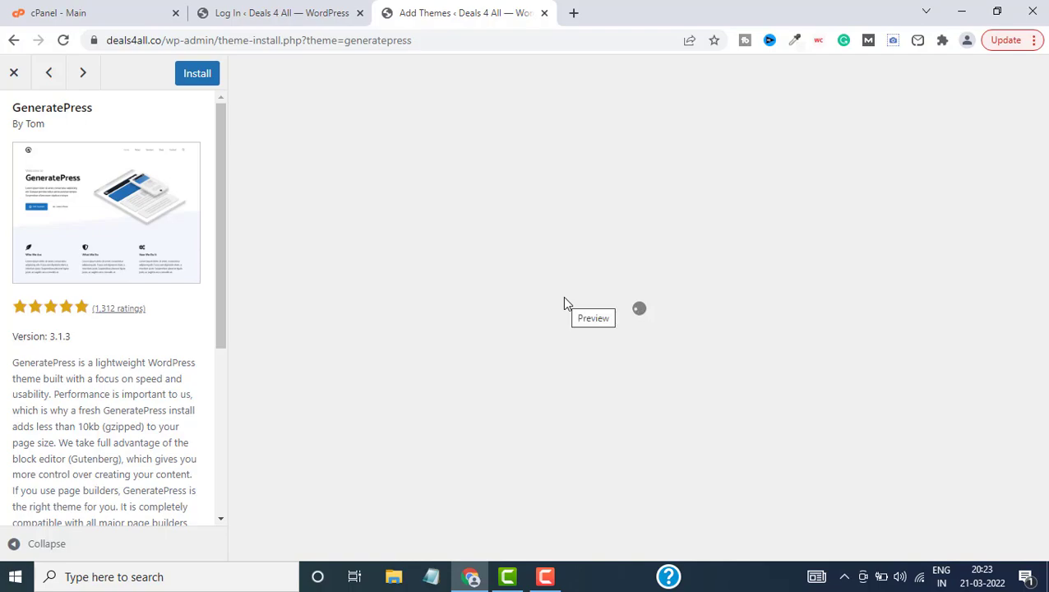
pyautogui.click(592, 317)
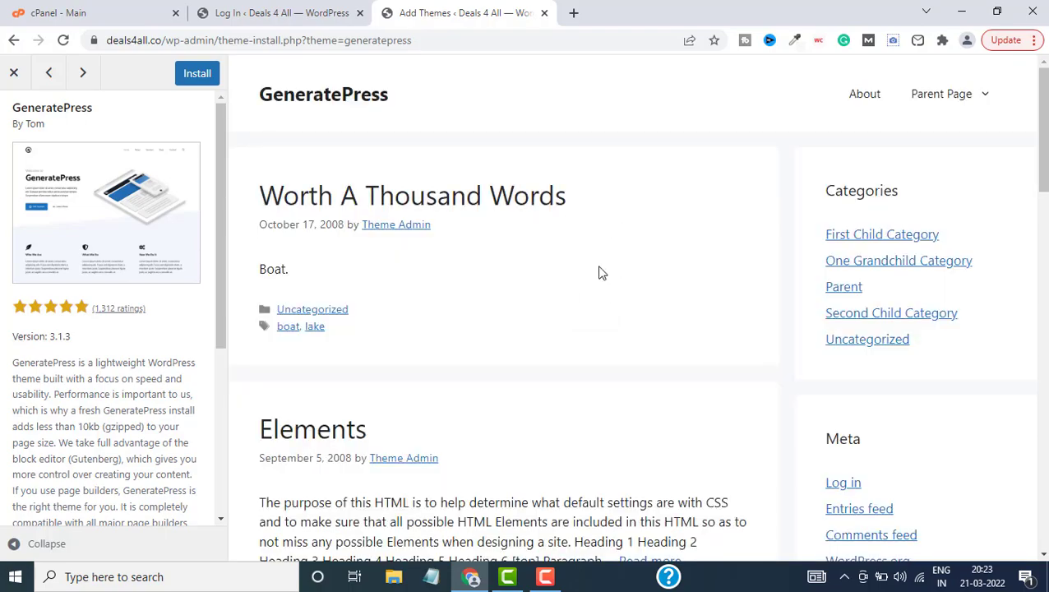
pyautogui.scroll(-3)
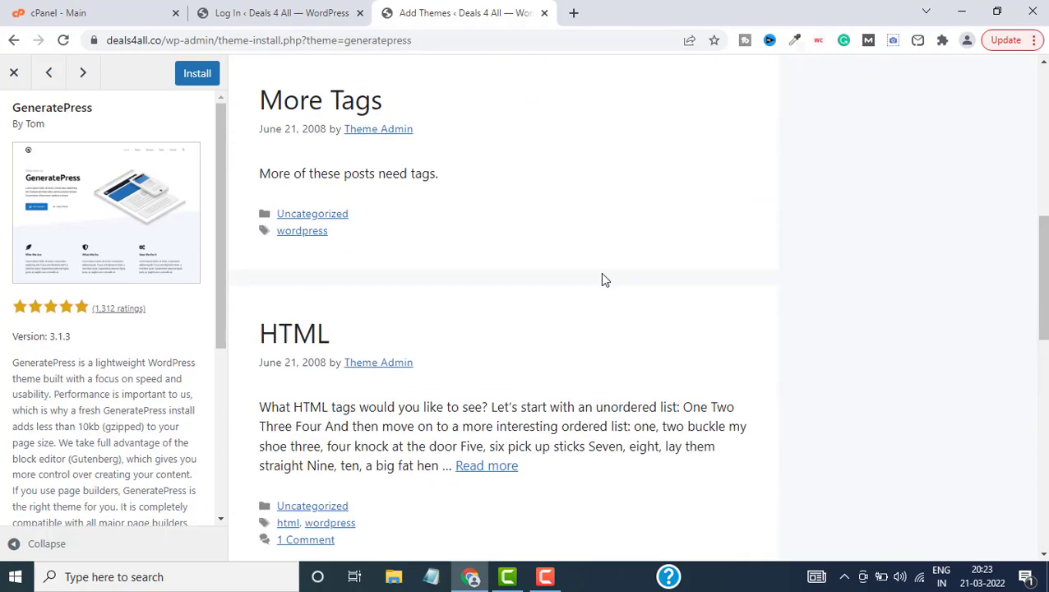
pyautogui.click(197, 72)
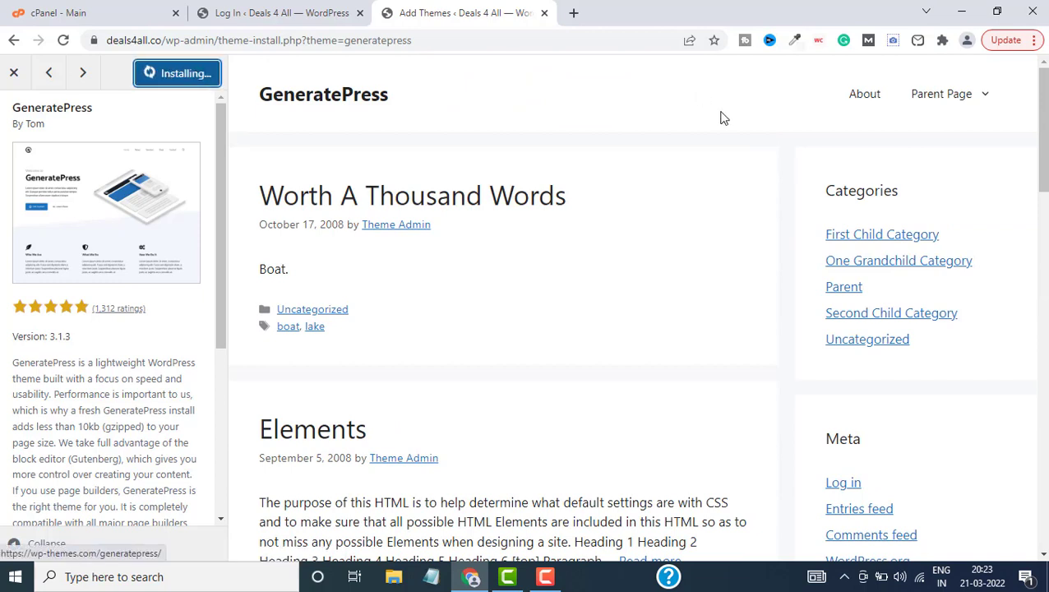
pyautogui.moveTo(710, 272)
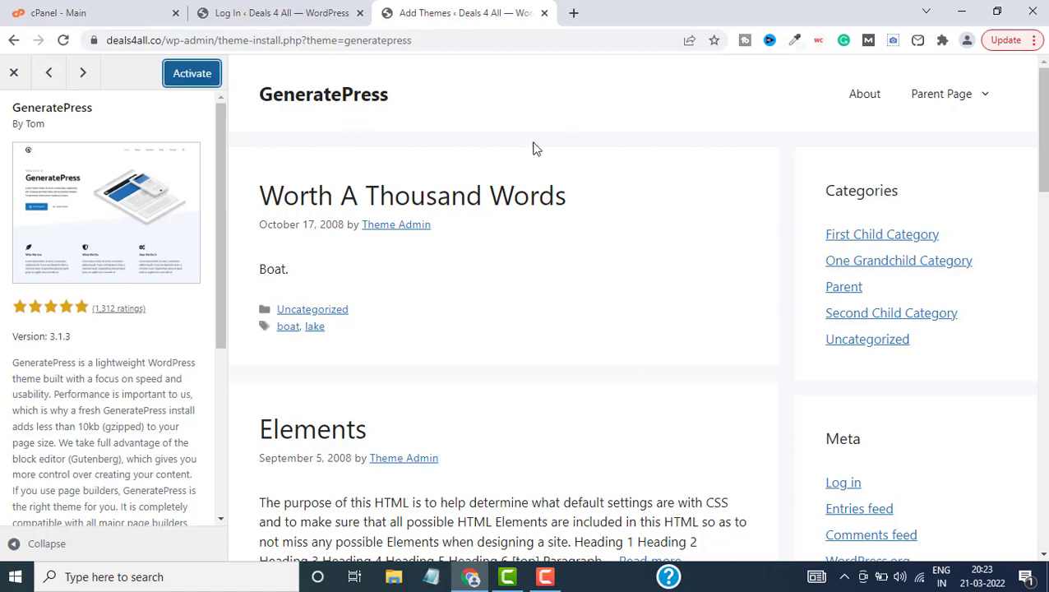
# - Activate GeneratePress and open the live site to check the new theme
pyautogui.click(190, 72)
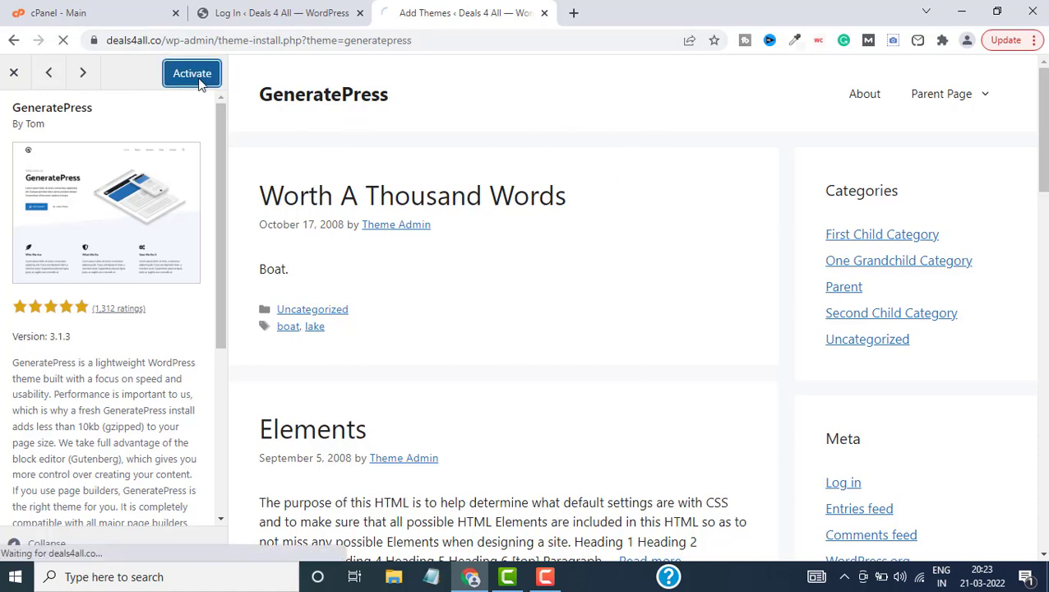
pyautogui.click(190, 73)
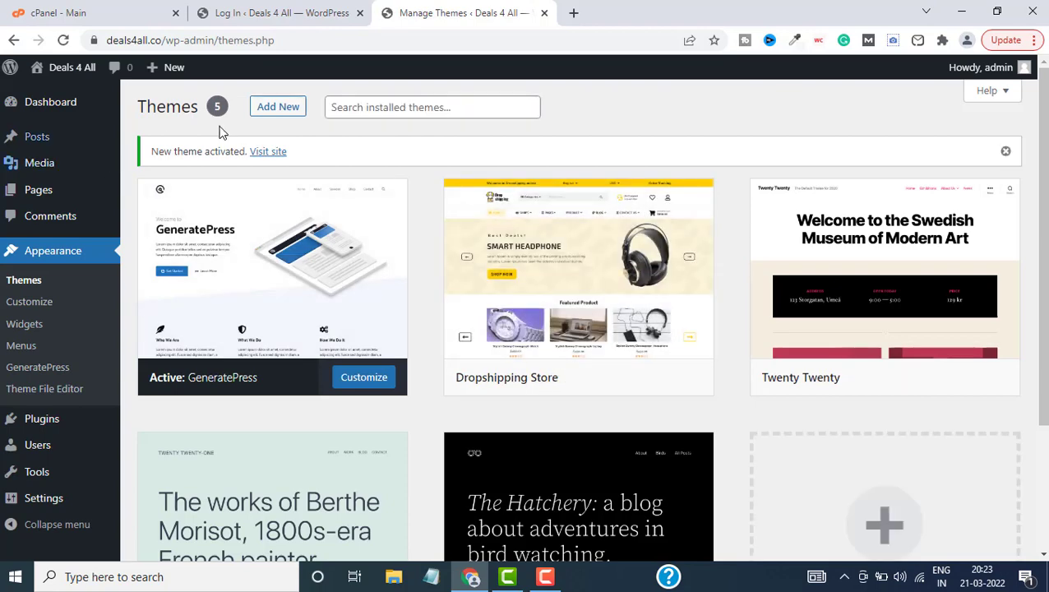
pyautogui.moveTo(578, 280)
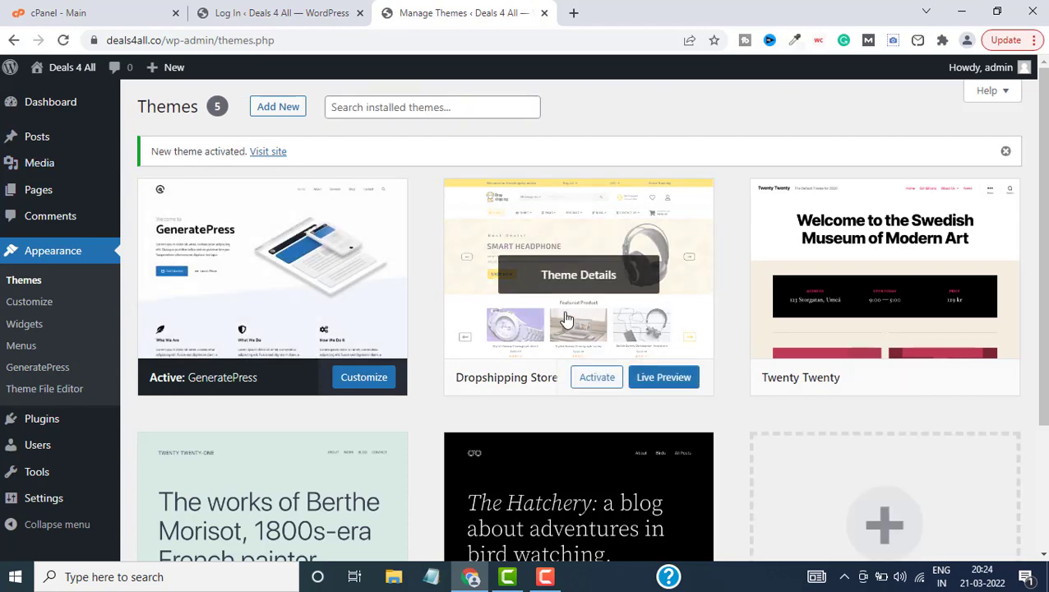
pyautogui.click(574, 13)
pyautogui.write('deals4all.co')
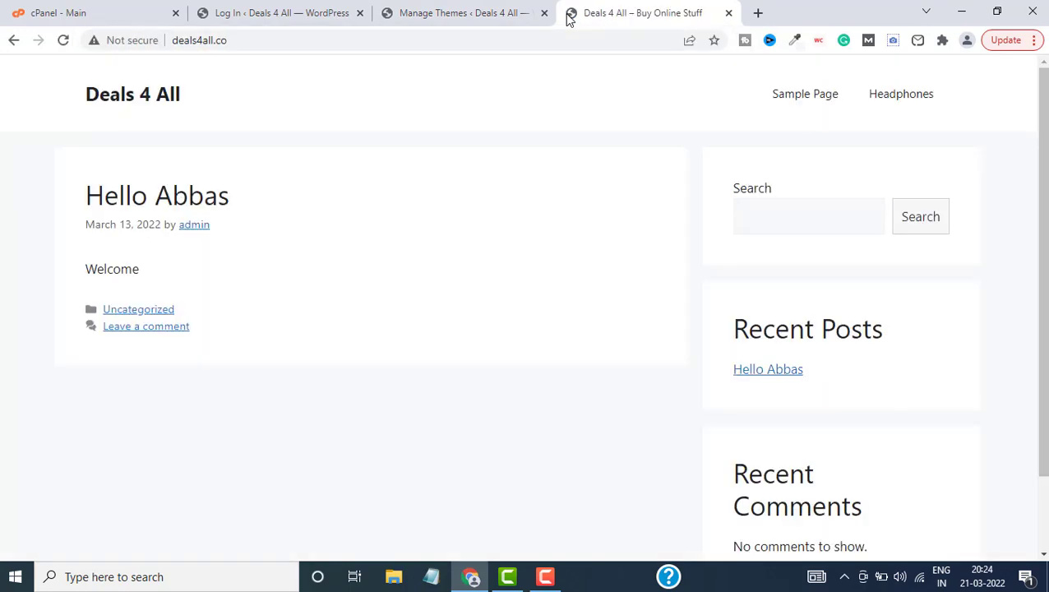
pyautogui.moveTo(947, 452)
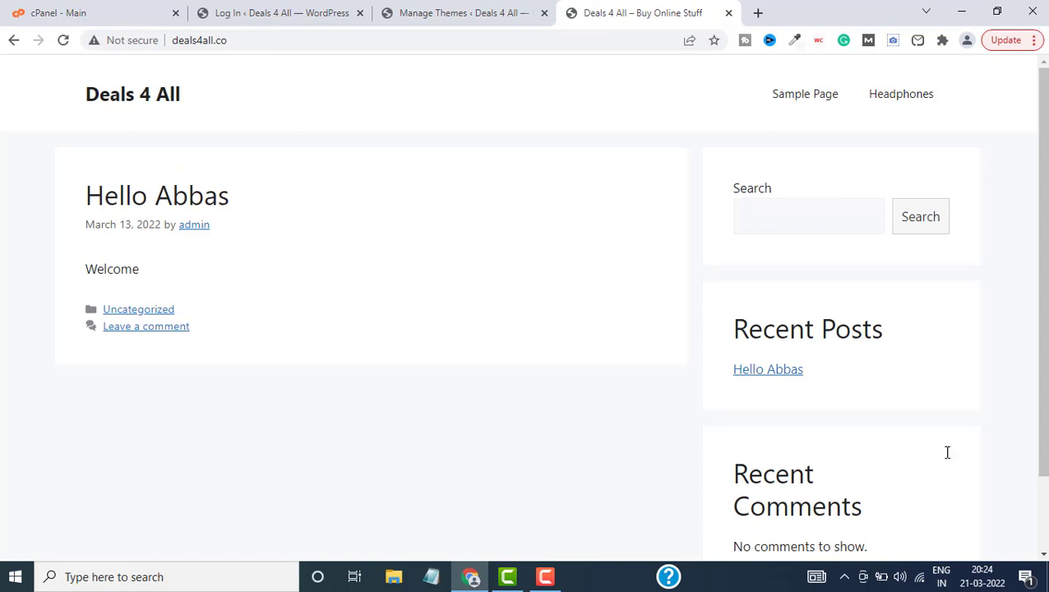
pyautogui.moveTo(442, 423)
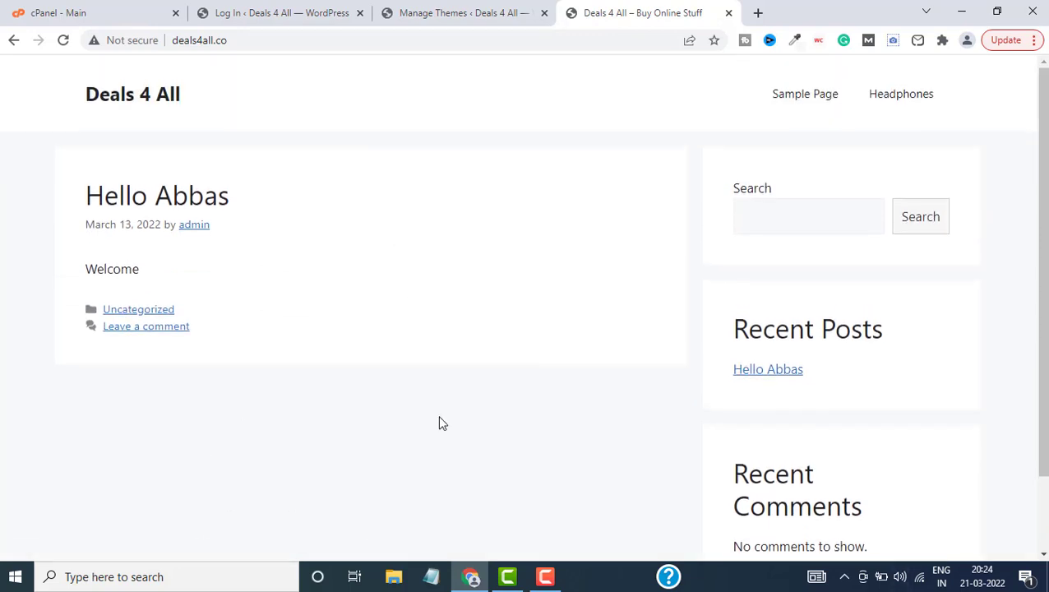
pyautogui.moveTo(697, 278)
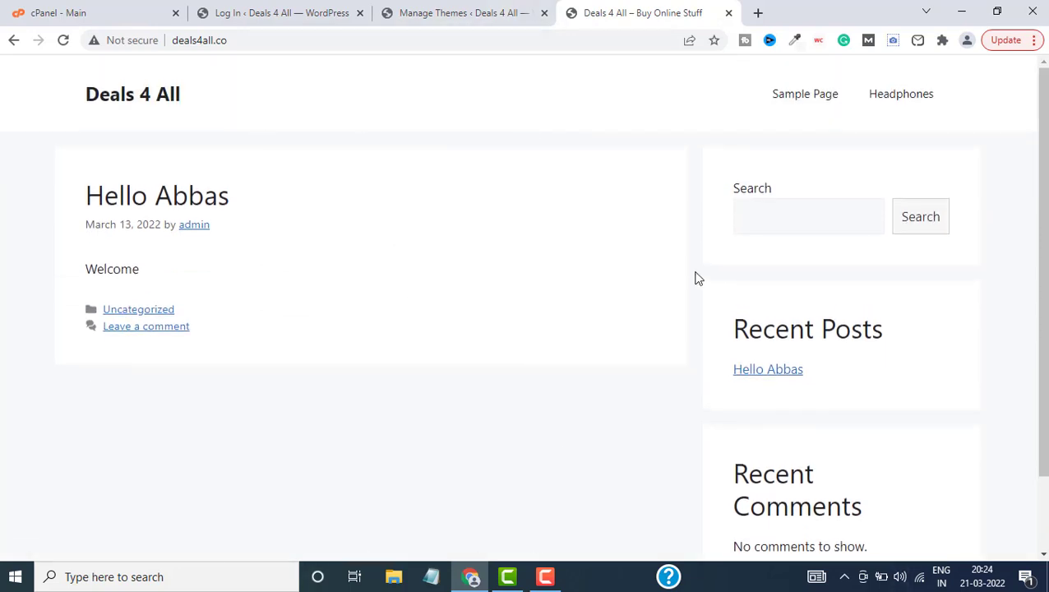
pyautogui.moveTo(884, 73)
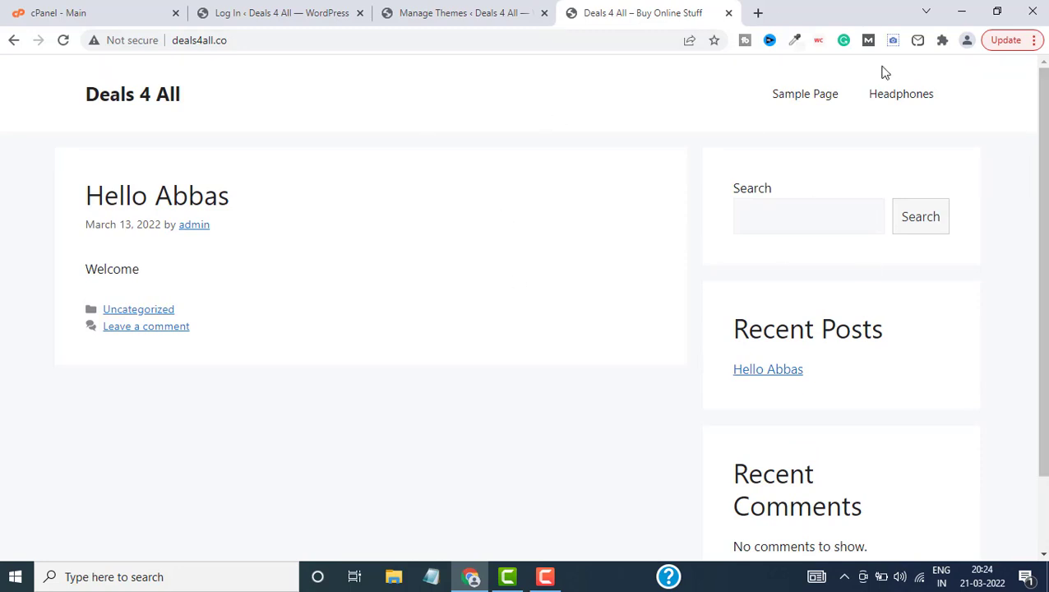
pyautogui.scroll(-3)
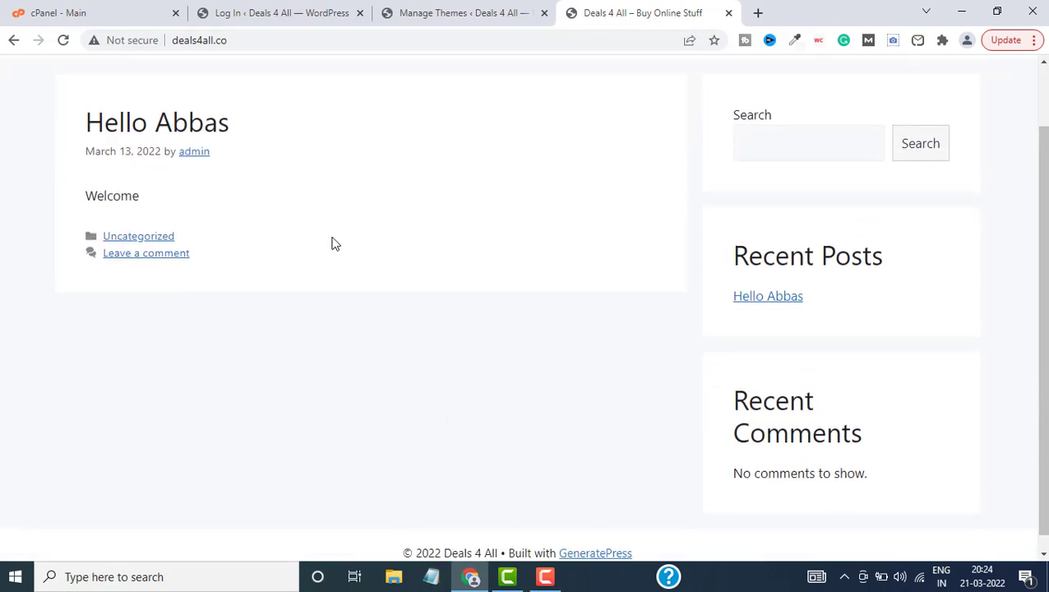
pyautogui.scroll(-3)
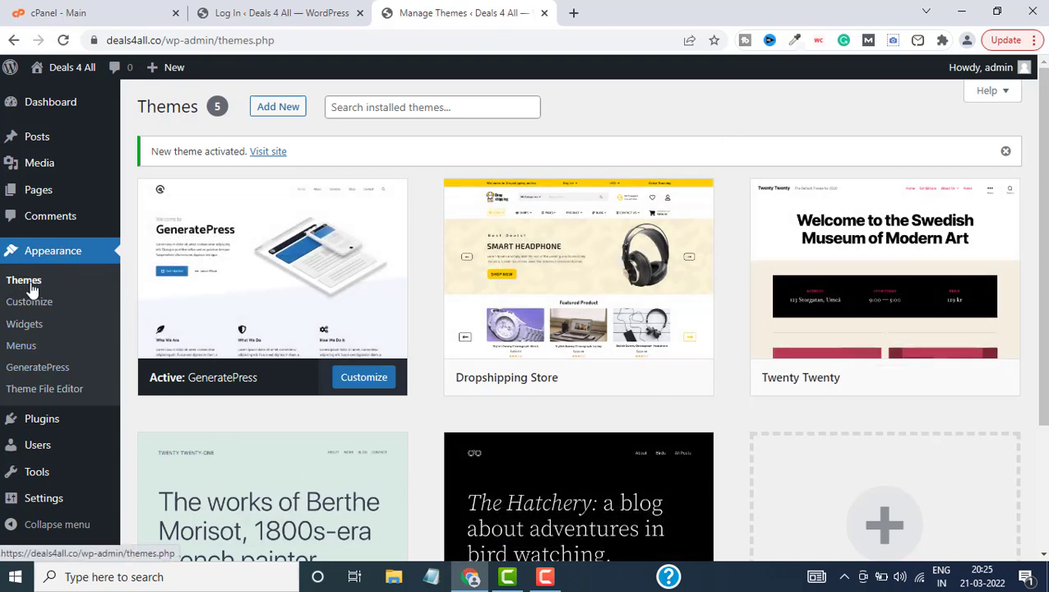
# - Delete the Twenty Twenty-Two theme from its details panel and confirm
pyautogui.scroll(-3)
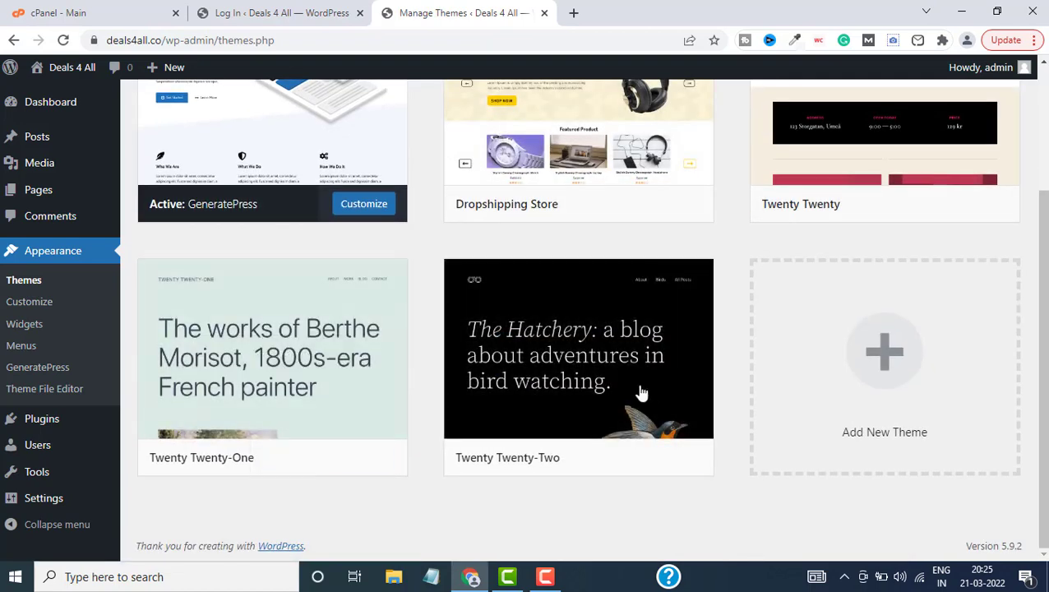
pyautogui.click(578, 348)
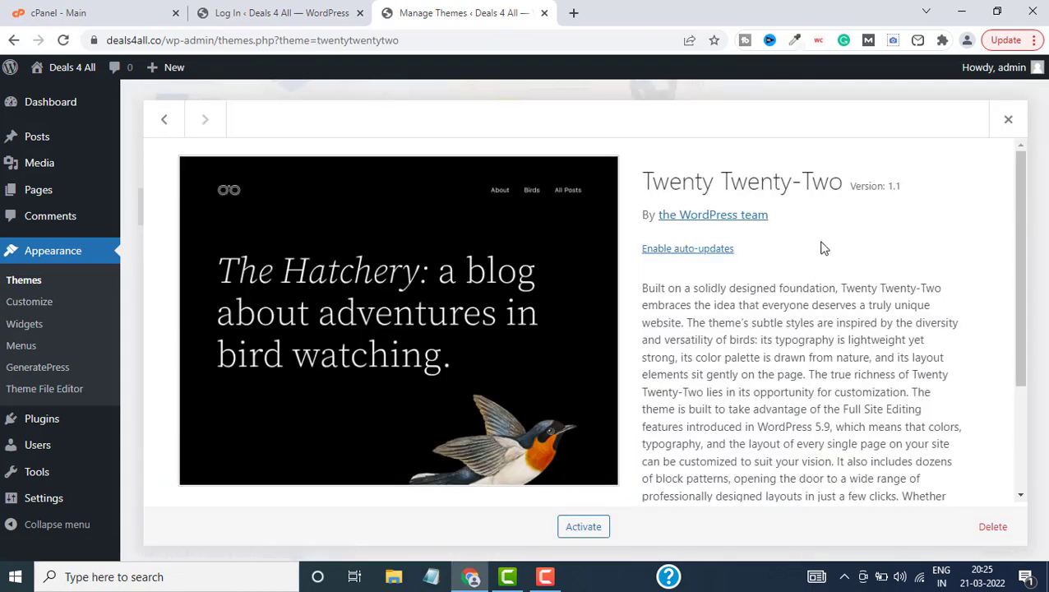
pyautogui.scroll(-3)
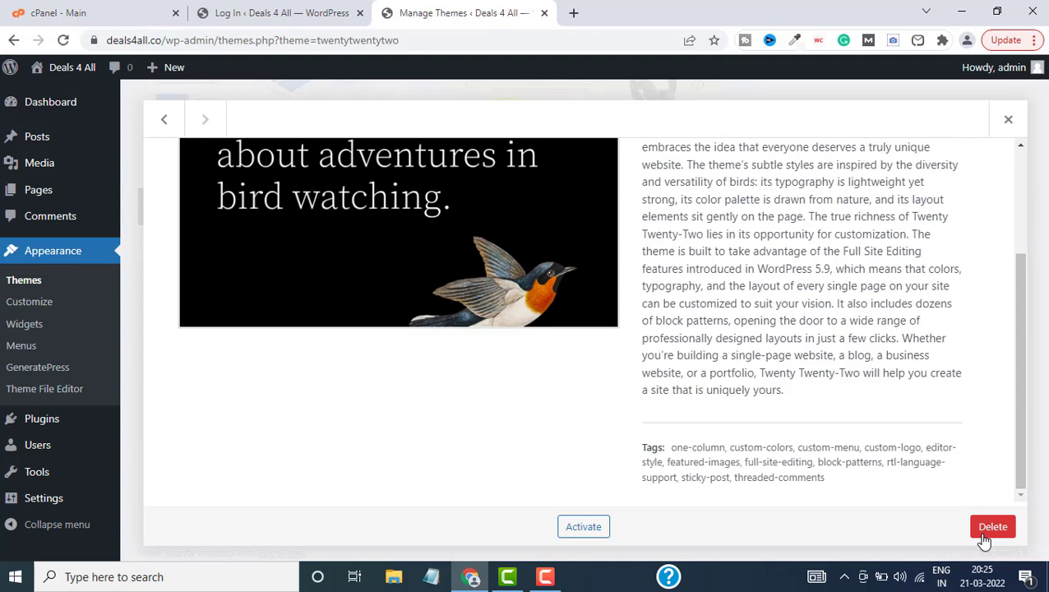
pyautogui.click(993, 526)
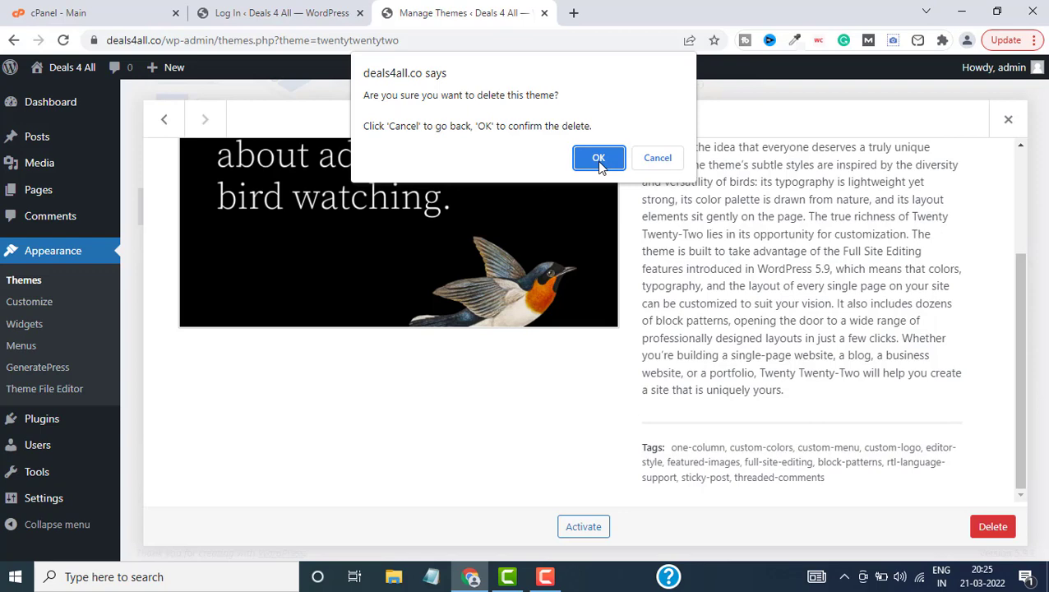
pyautogui.click(599, 158)
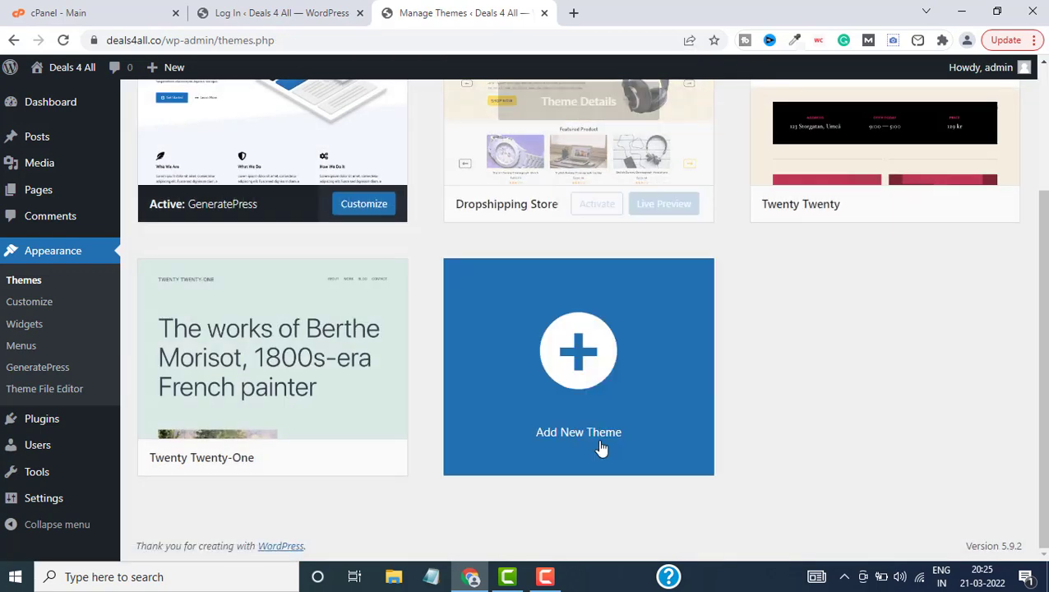
pyautogui.moveTo(286, 298)
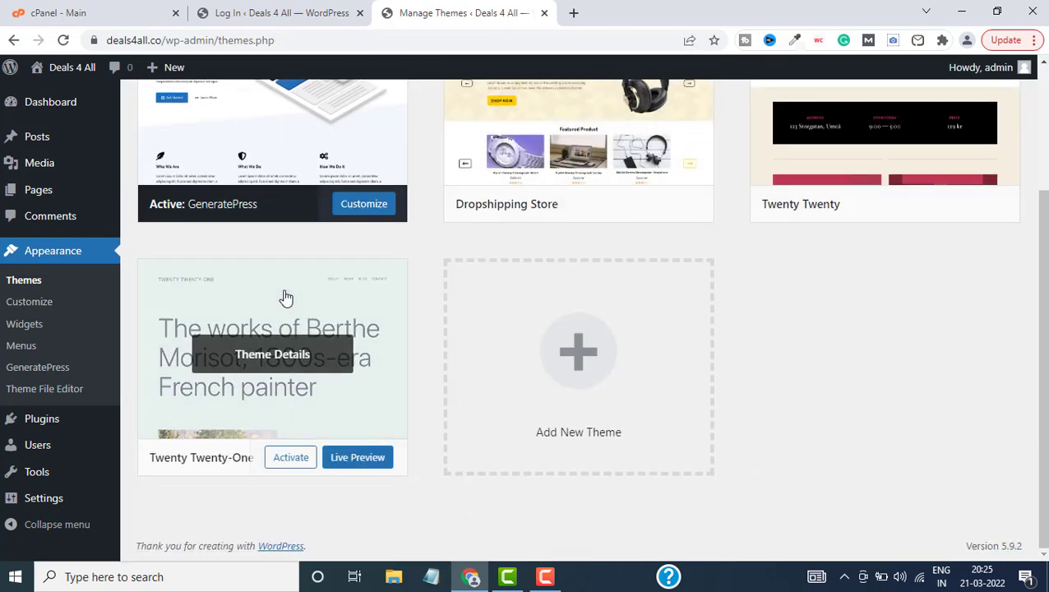
# - Delete Twenty Twenty-One, Dropshipping Store and Twenty Twenty, leaving only GeneratePress
pyautogui.click(273, 354)
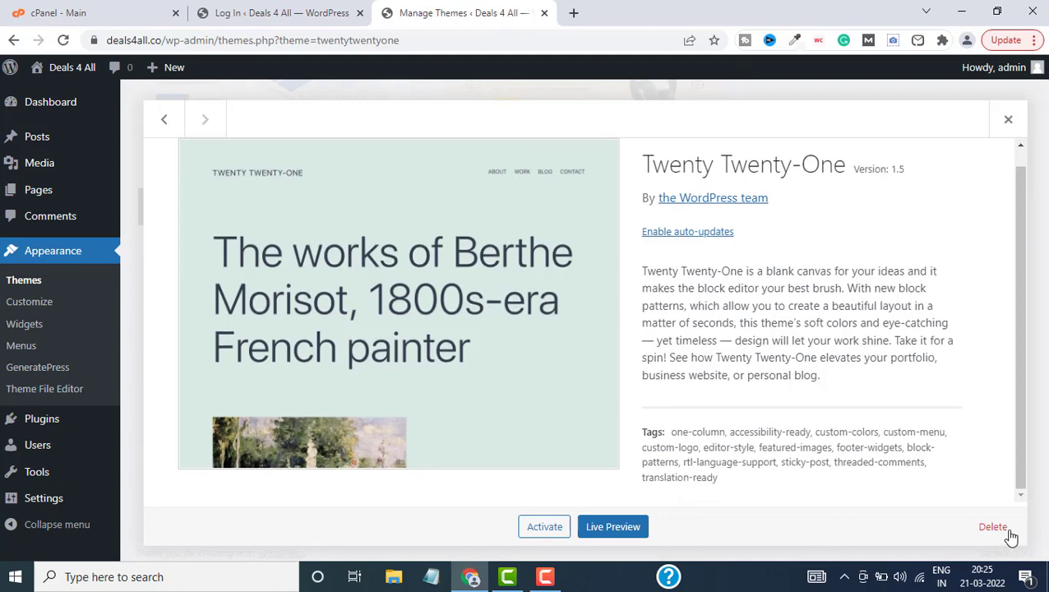
pyautogui.click(993, 526)
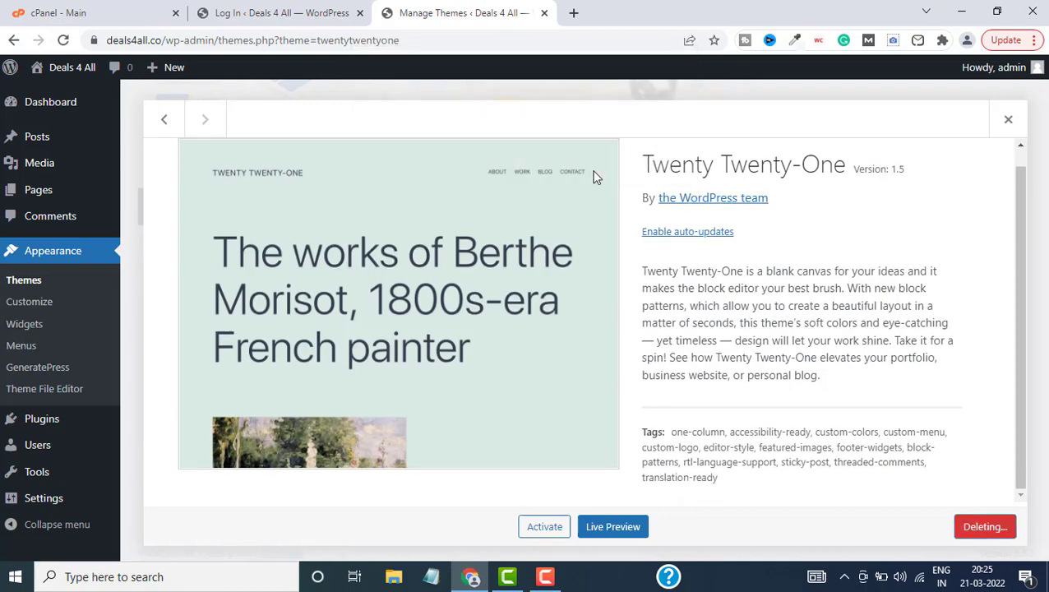
pyautogui.click(204, 118)
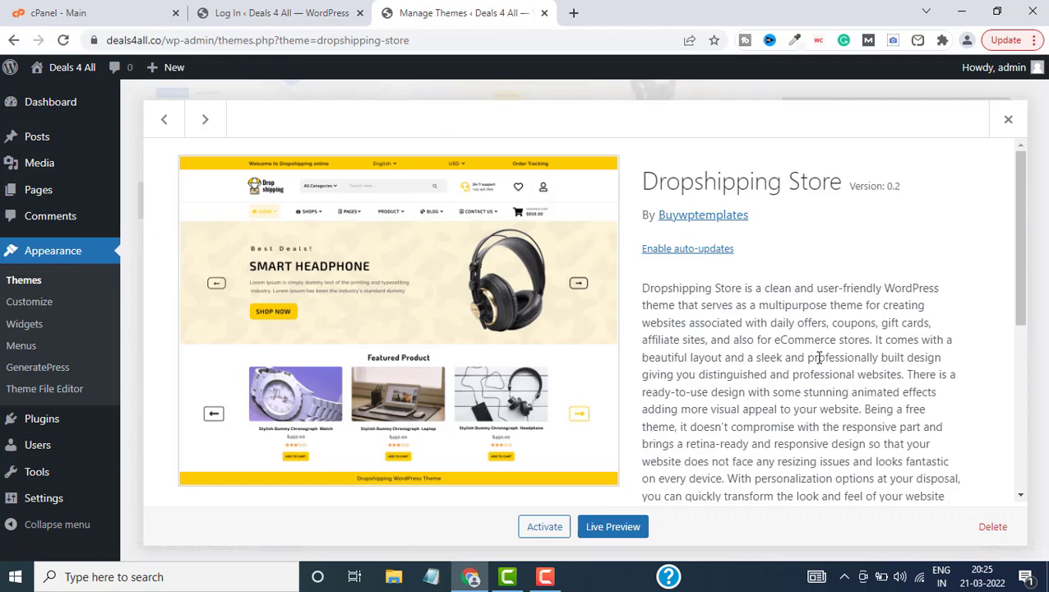
pyautogui.click(993, 526)
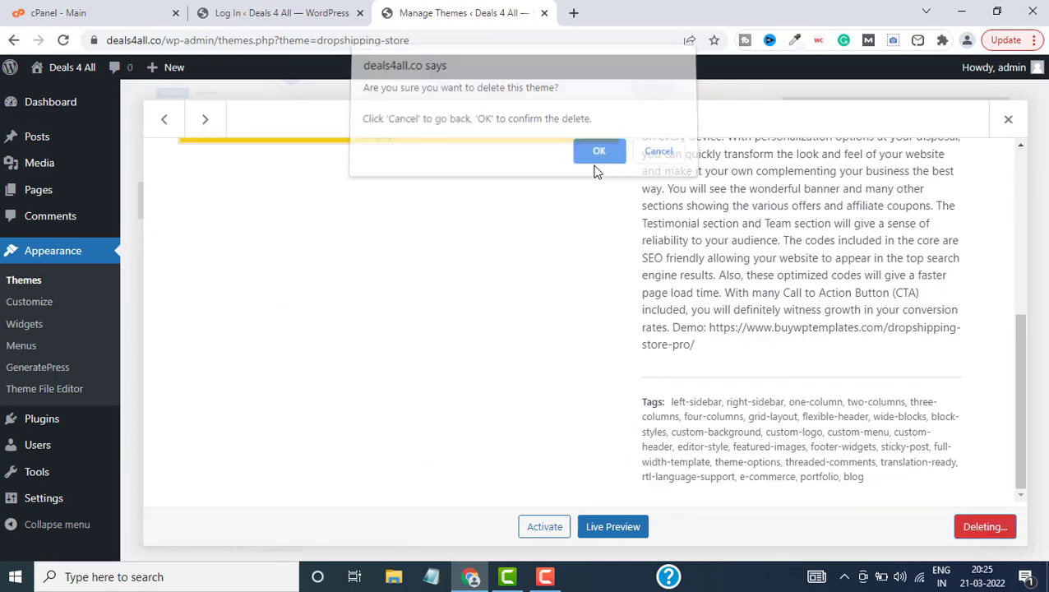
pyautogui.click(599, 151)
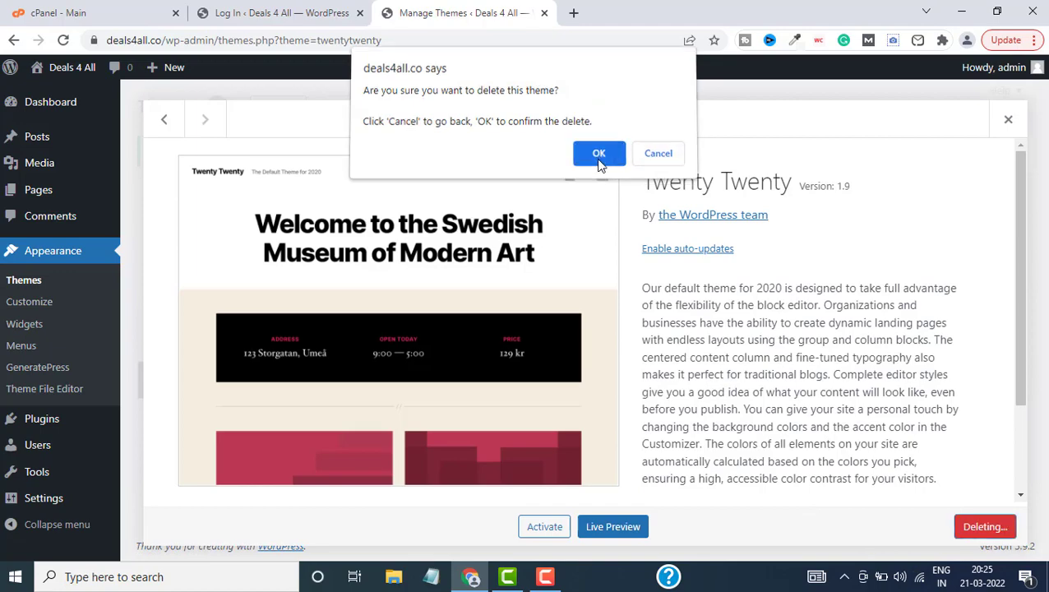
pyautogui.click(599, 154)
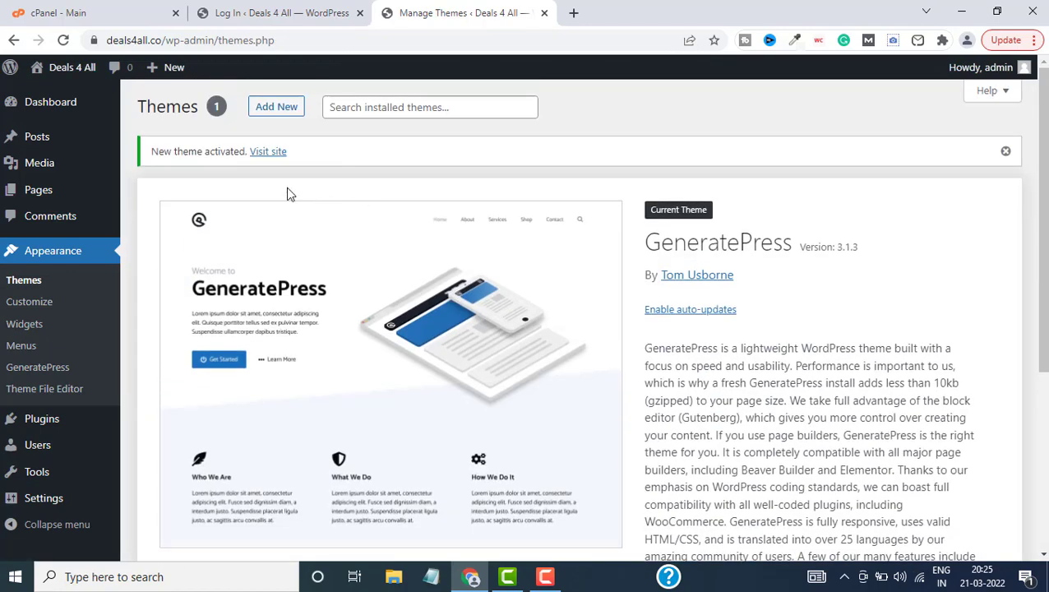
pyautogui.scroll(-3)
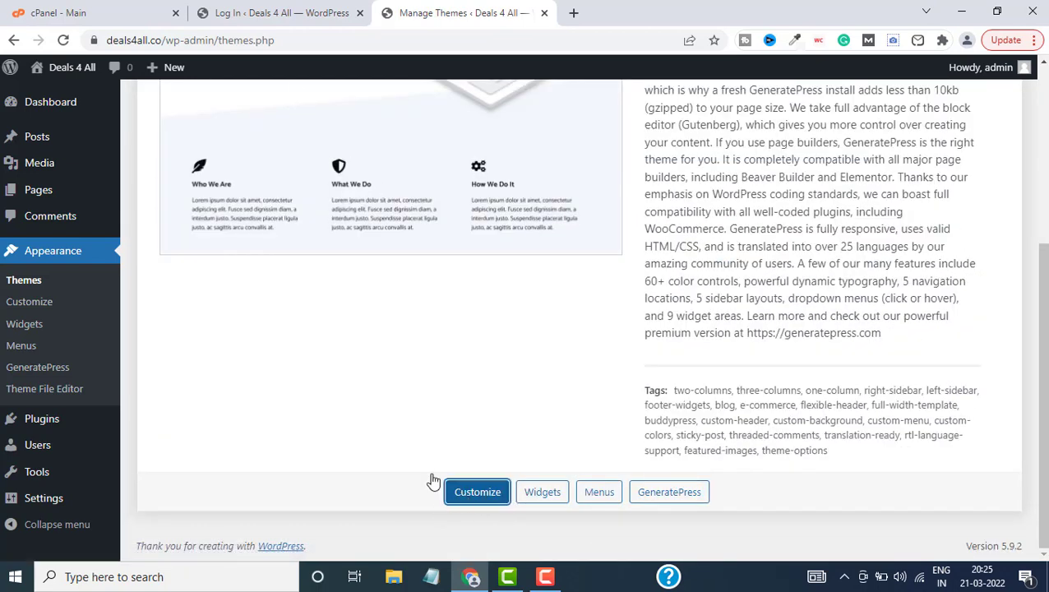
pyautogui.click(477, 492)
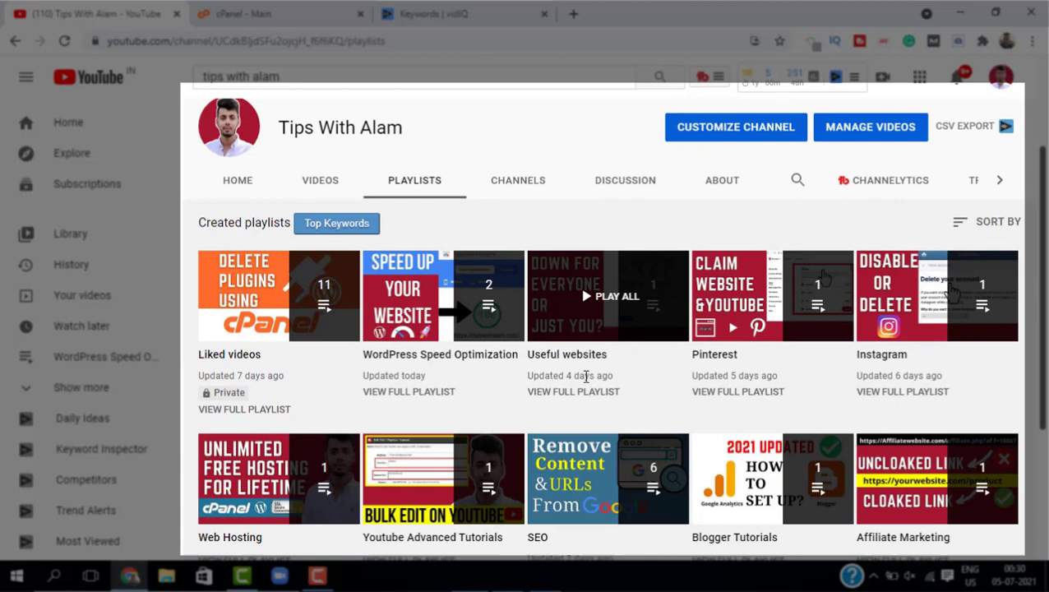
pyautogui.scroll(-3)
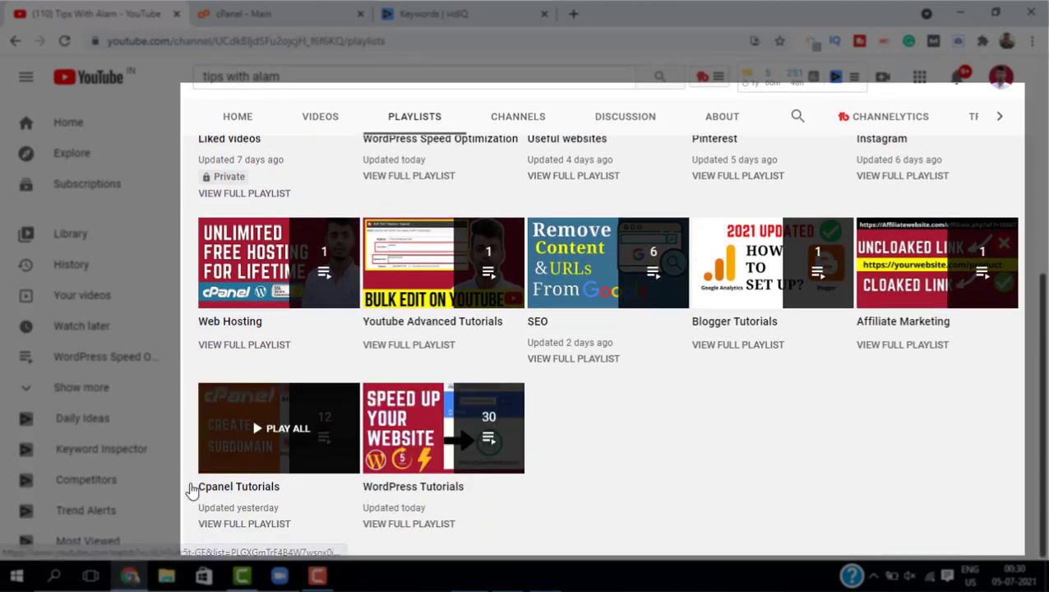